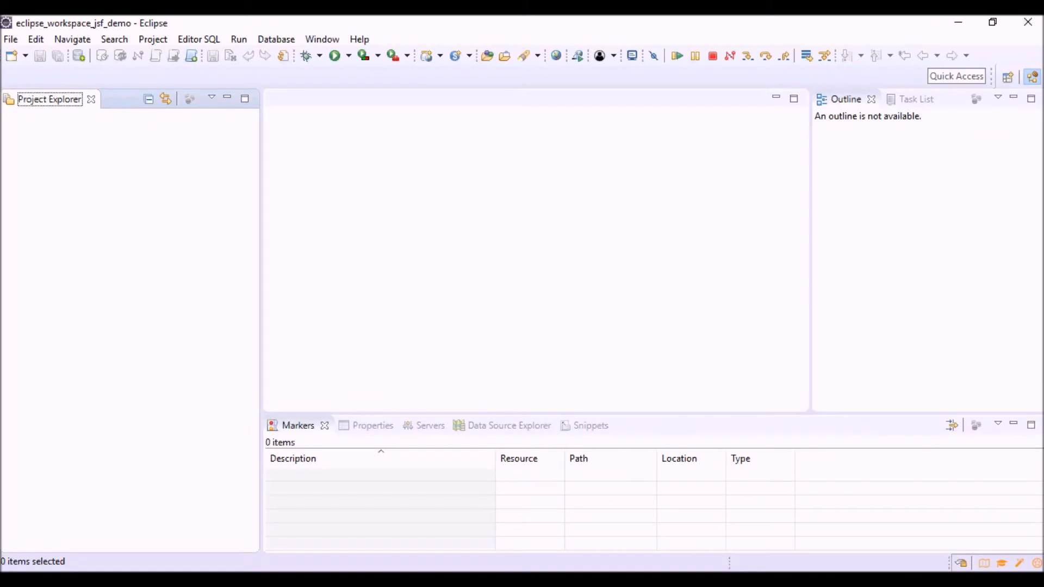
# Start a new Dynamic Web Project and name it jsfdemo.
pyautogui.click(11, 38)
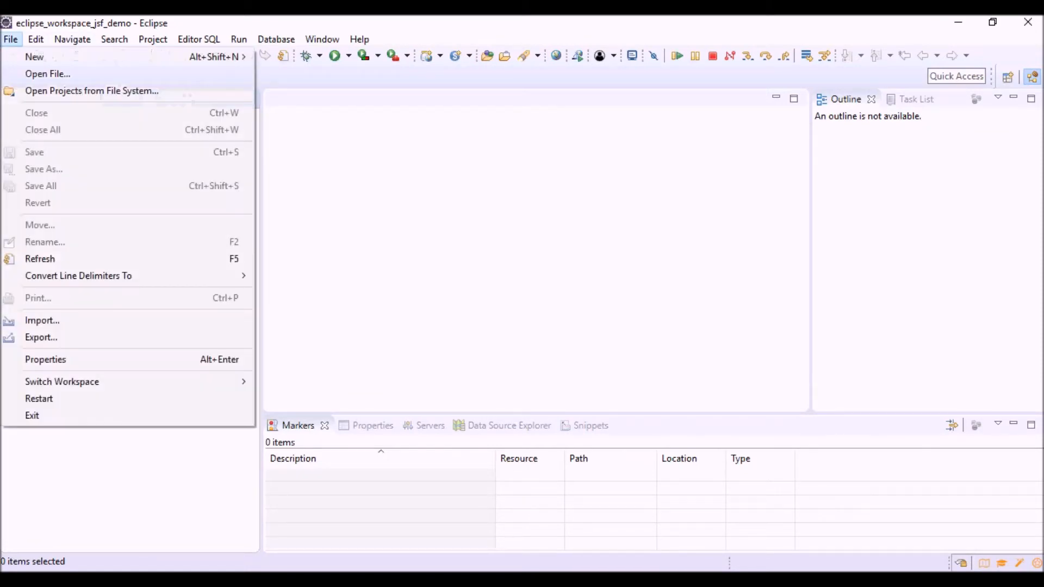
pyautogui.moveTo(34, 56)
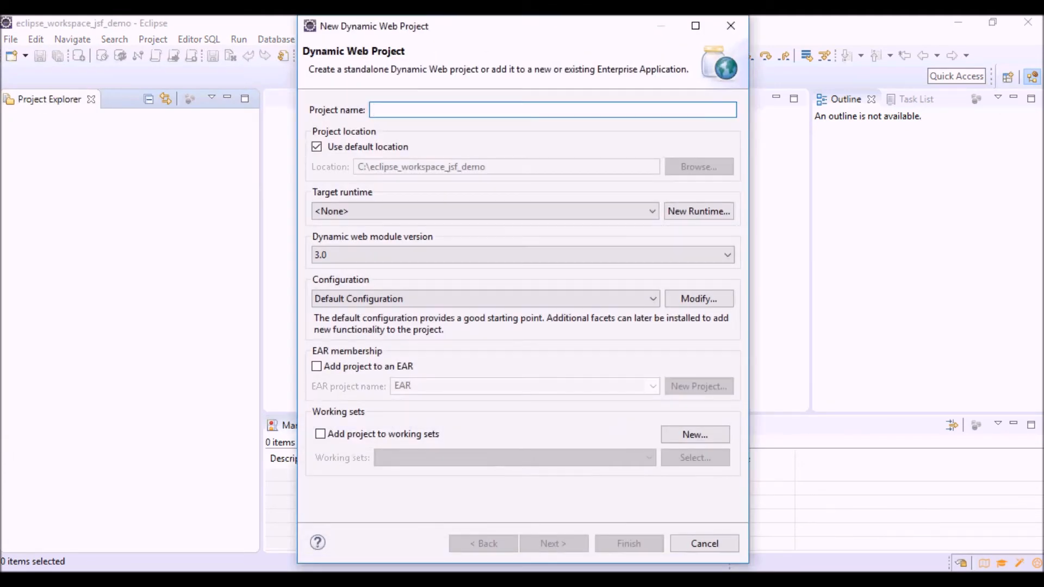
pyautogui.write('jsfdemo')
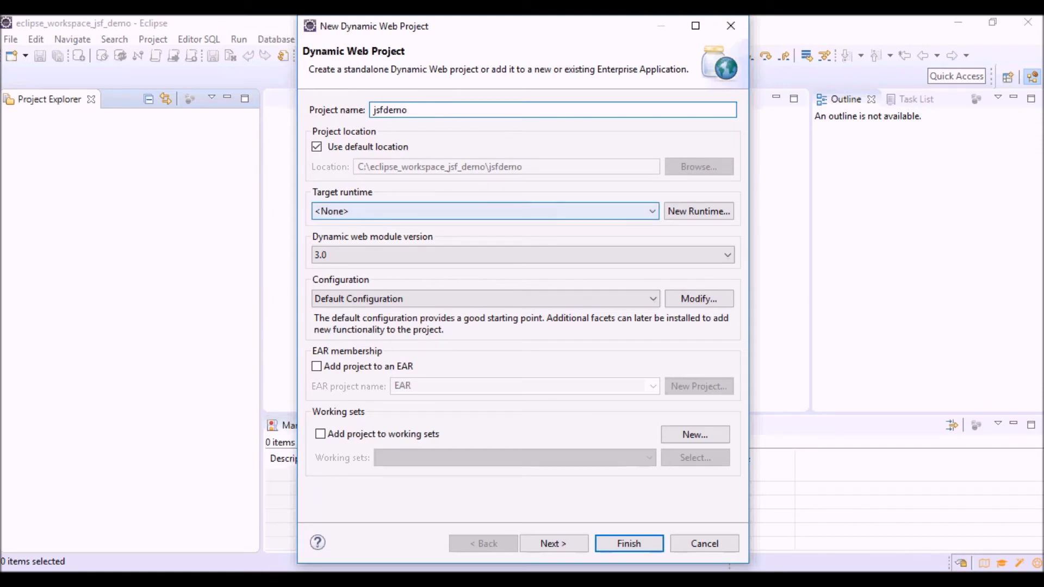
# Define a Tomcat v9.0 runtime from C:\apache-tomcat-9.0.1 using jdk1.8.0_66.
pyautogui.click(698, 211)
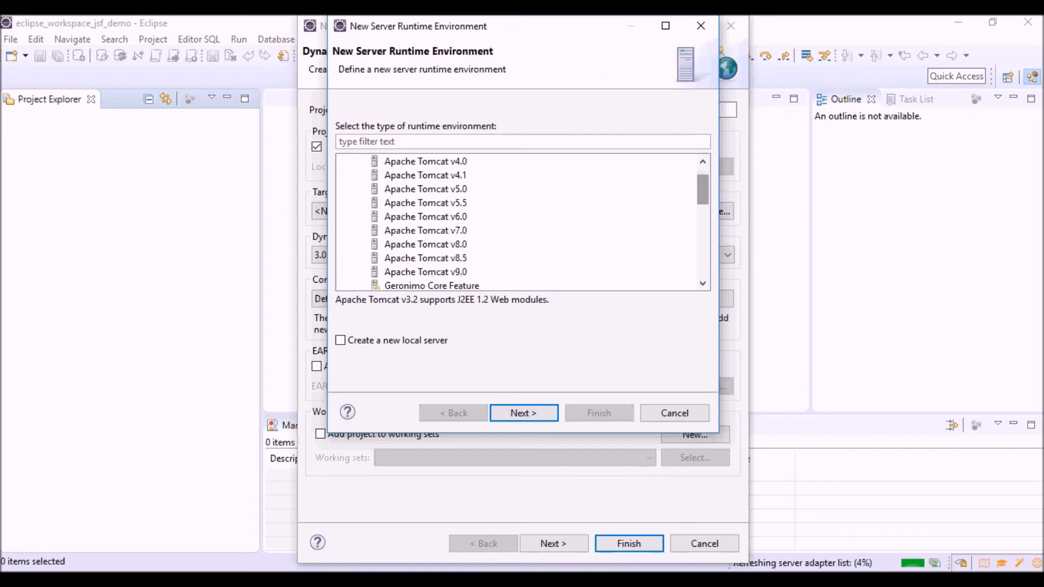
pyautogui.click(425, 272)
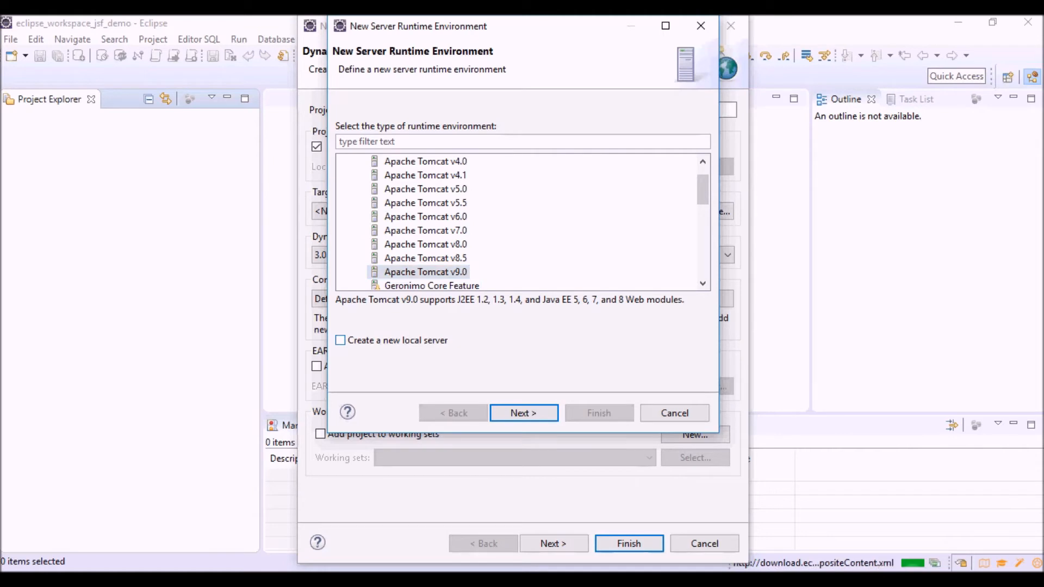
pyautogui.click(523, 413)
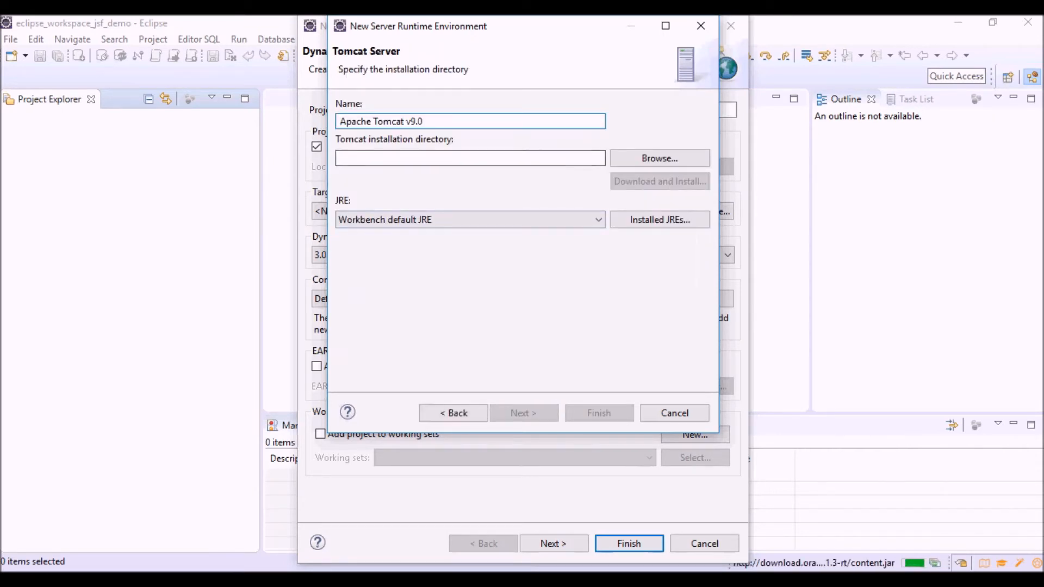
pyautogui.click(658, 158)
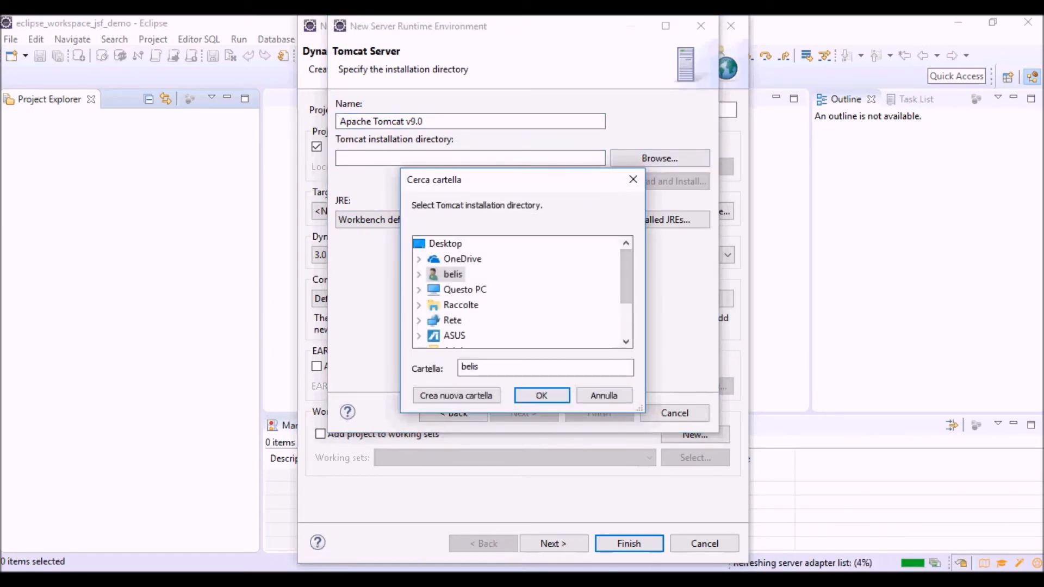
pyautogui.click(464, 289)
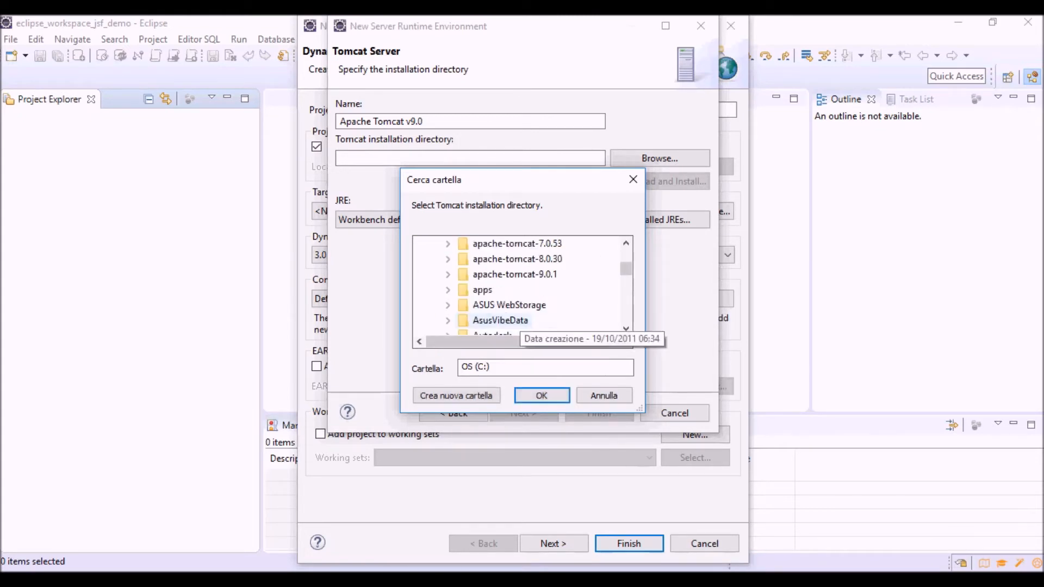
pyautogui.click(514, 274)
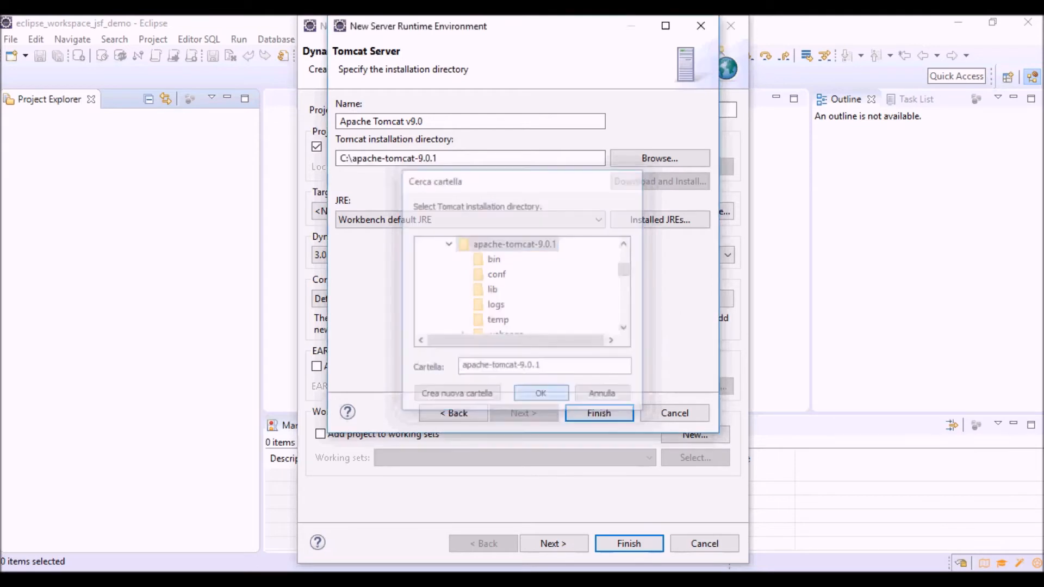
pyautogui.click(540, 392)
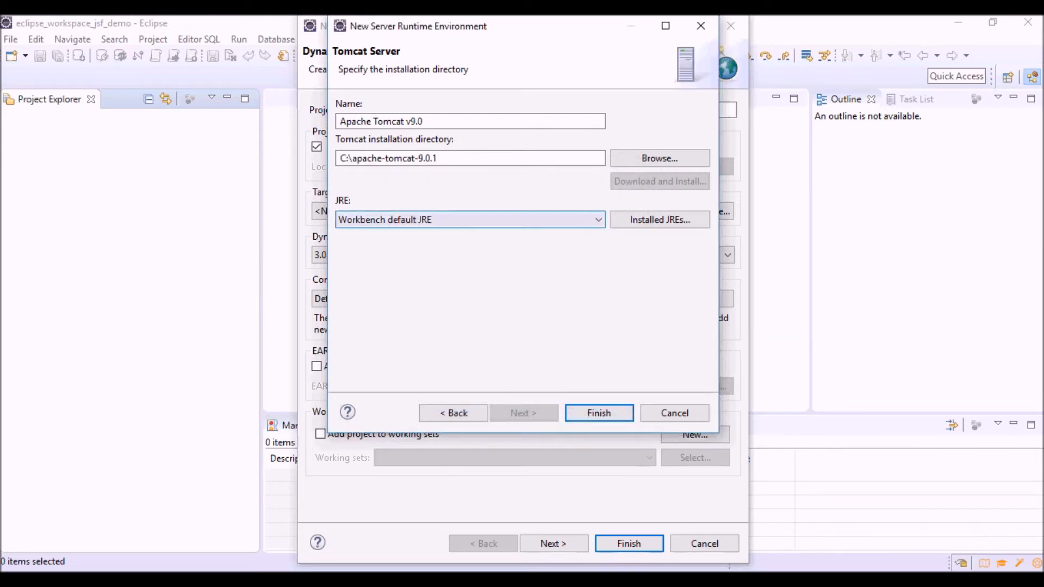
pyautogui.click(468, 220)
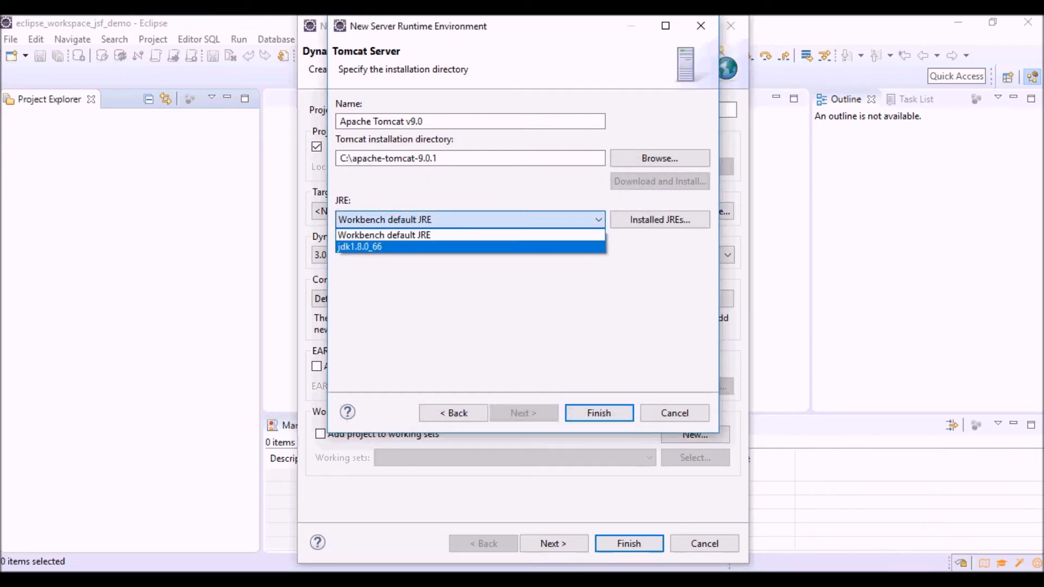
pyautogui.click(359, 247)
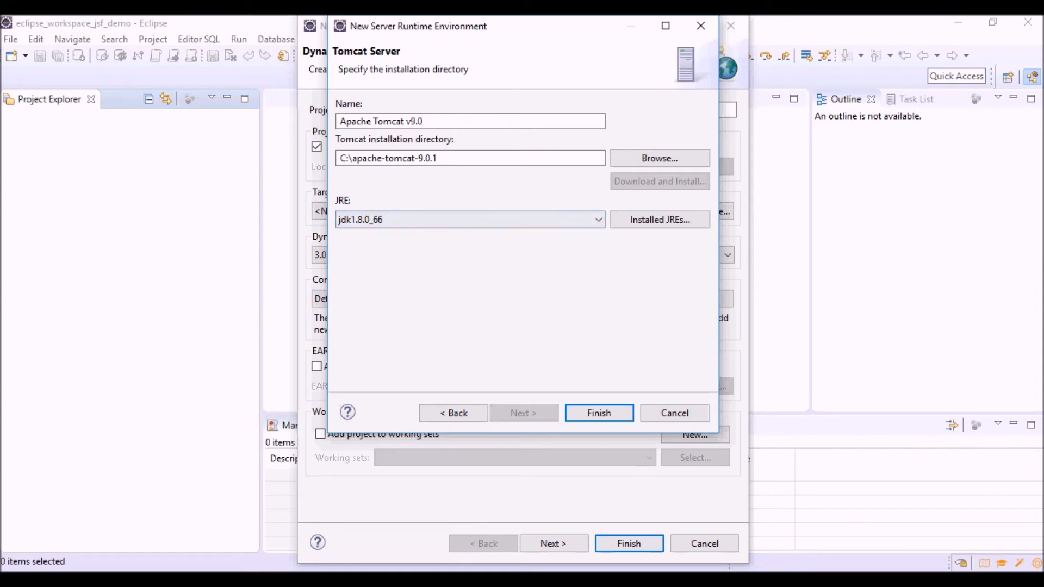
pyautogui.click(597, 413)
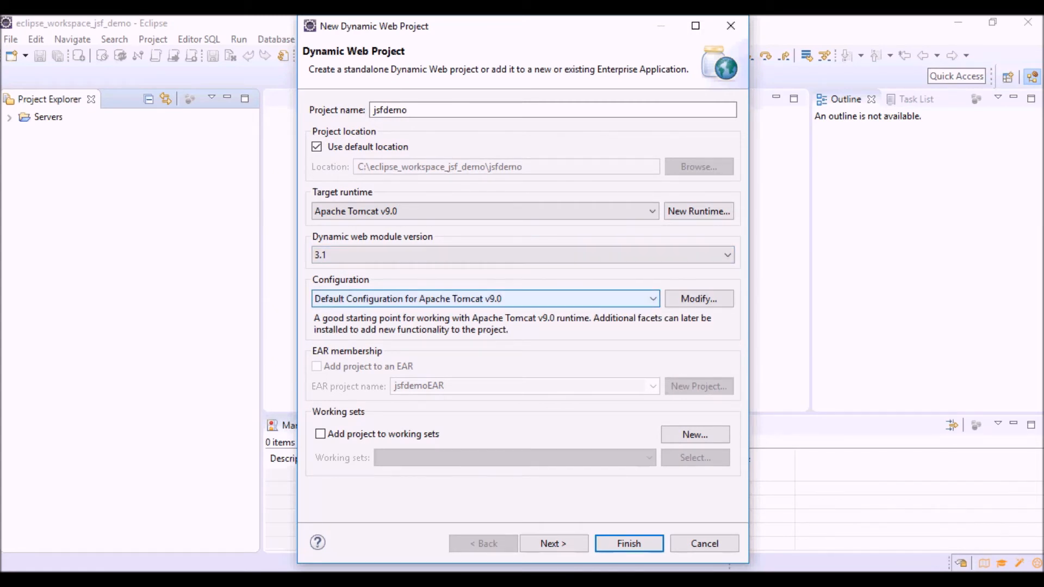
# Modify the project facets to add JavaServer Faces 2.2.
pyautogui.click(651, 298)
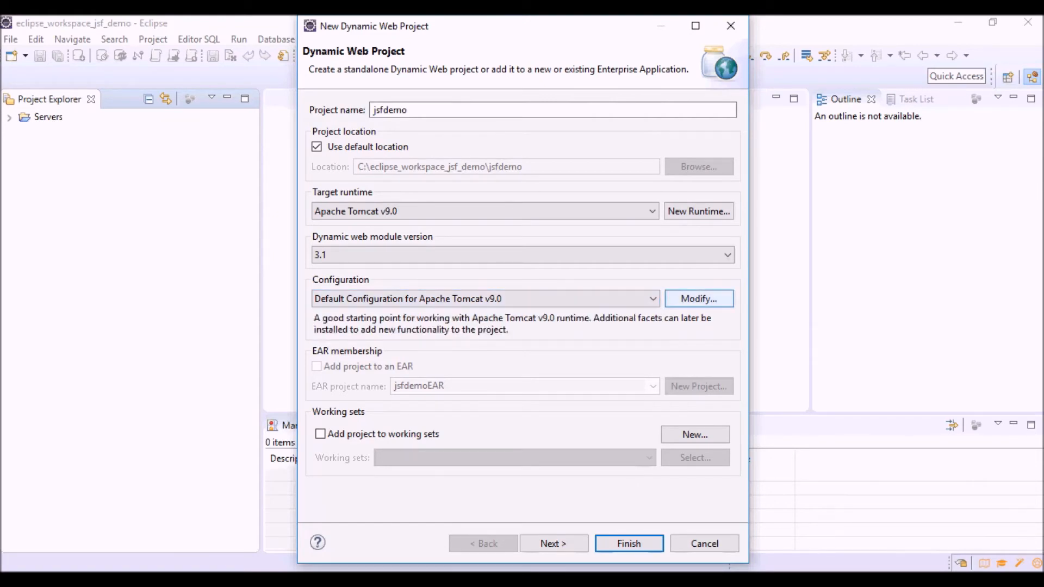
pyautogui.click(697, 298)
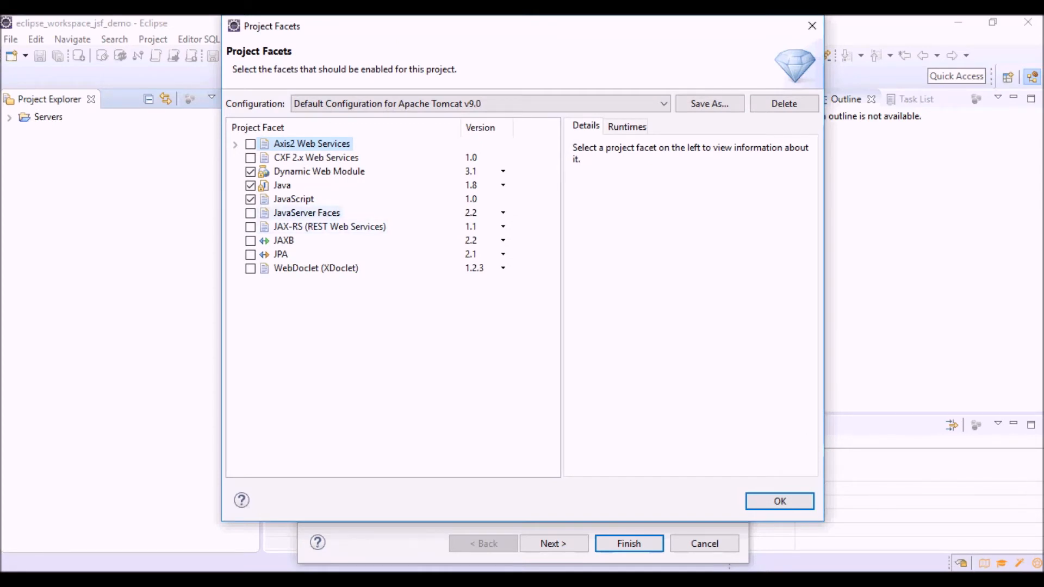
pyautogui.click(251, 212)
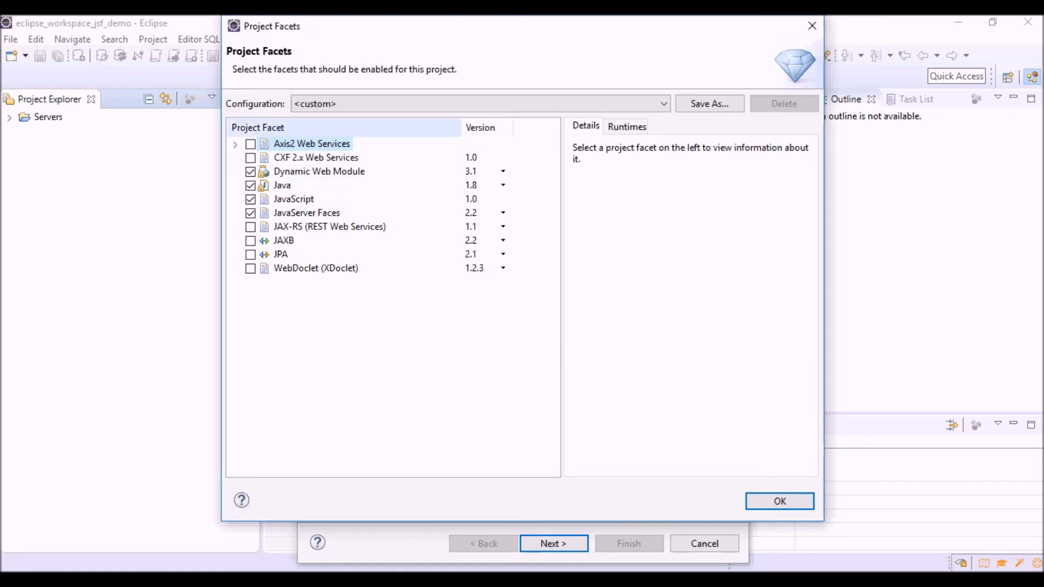
pyautogui.click(311, 144)
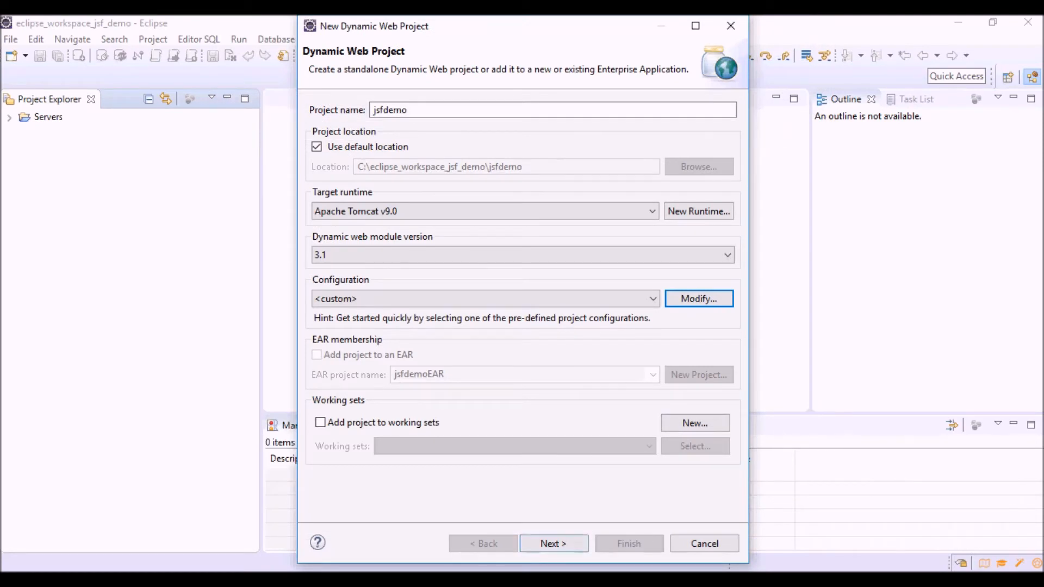
# Keep the src build path and enable web.xml deployment descriptor generation.
pyautogui.click(553, 543)
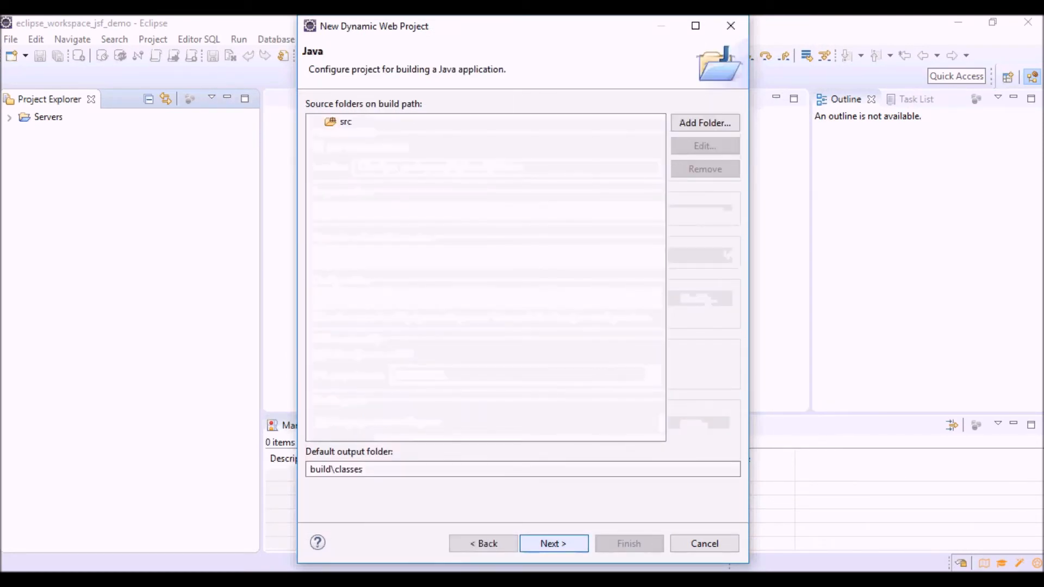
pyautogui.click(552, 543)
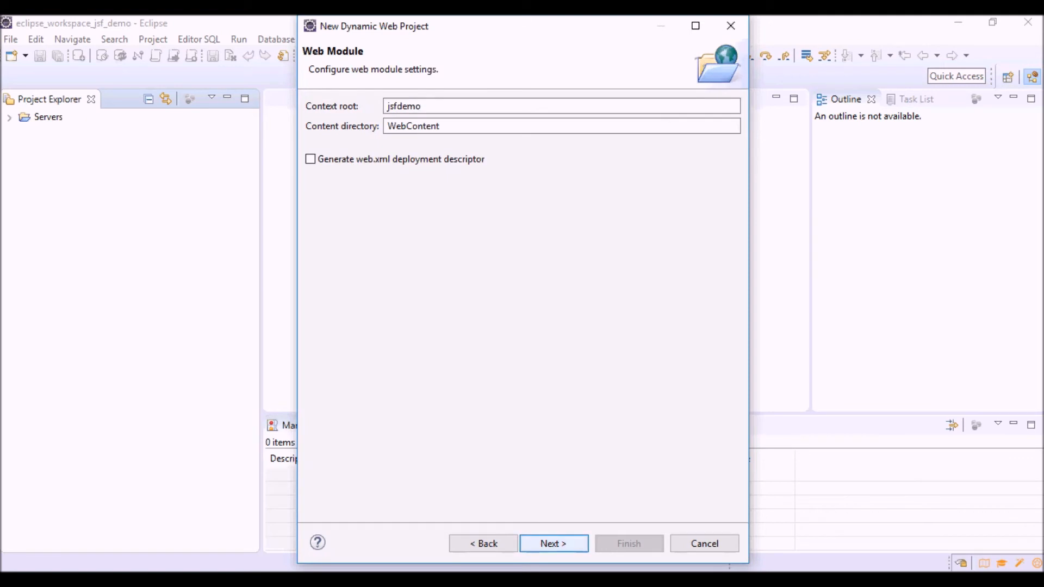
pyautogui.click(311, 158)
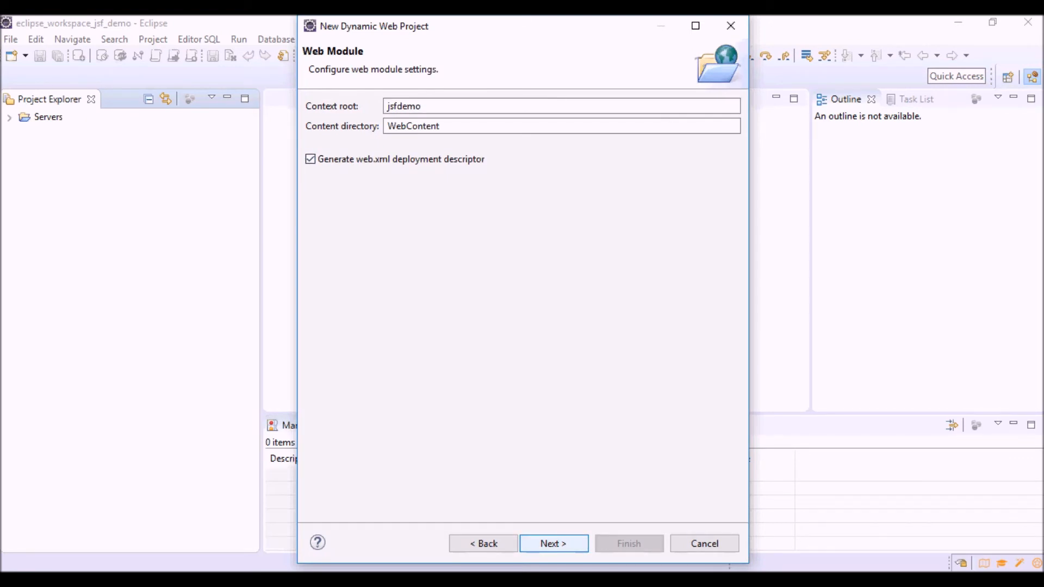
pyautogui.click(553, 543)
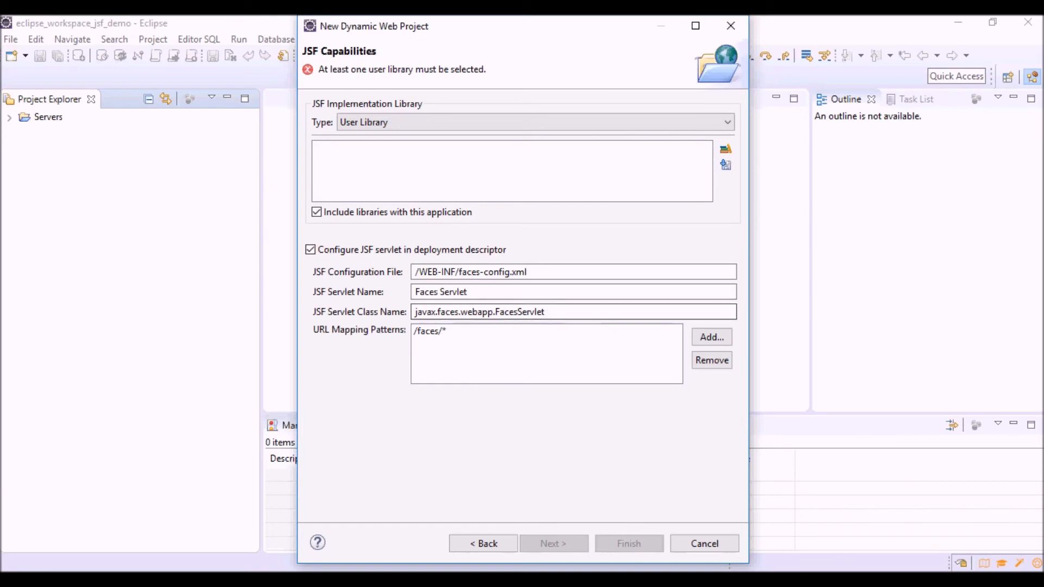
# Set JSF library type to Disable Library Configuration and finish creating jsfdemo.
pyautogui.click(533, 122)
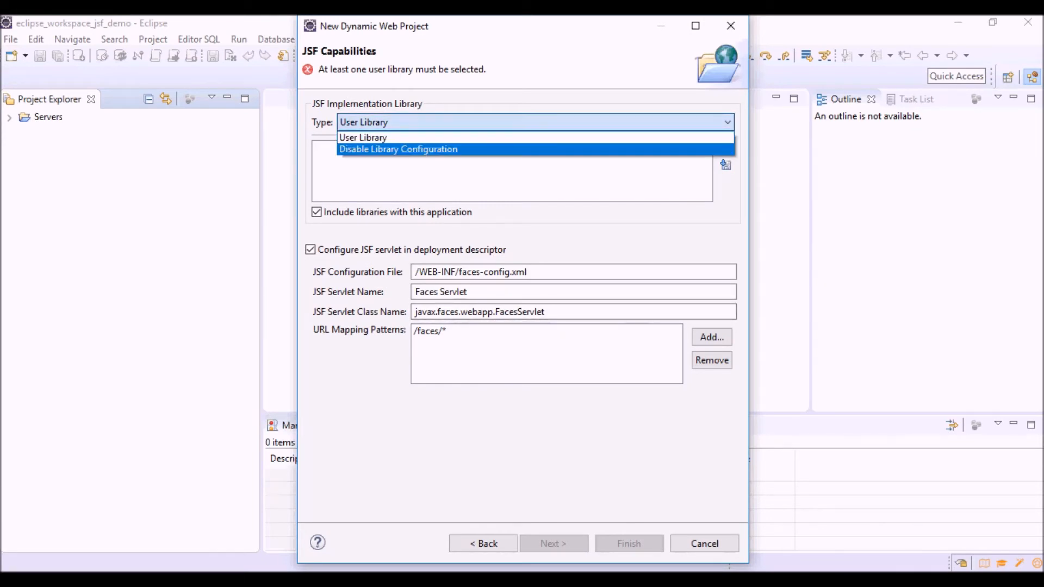
pyautogui.click(398, 149)
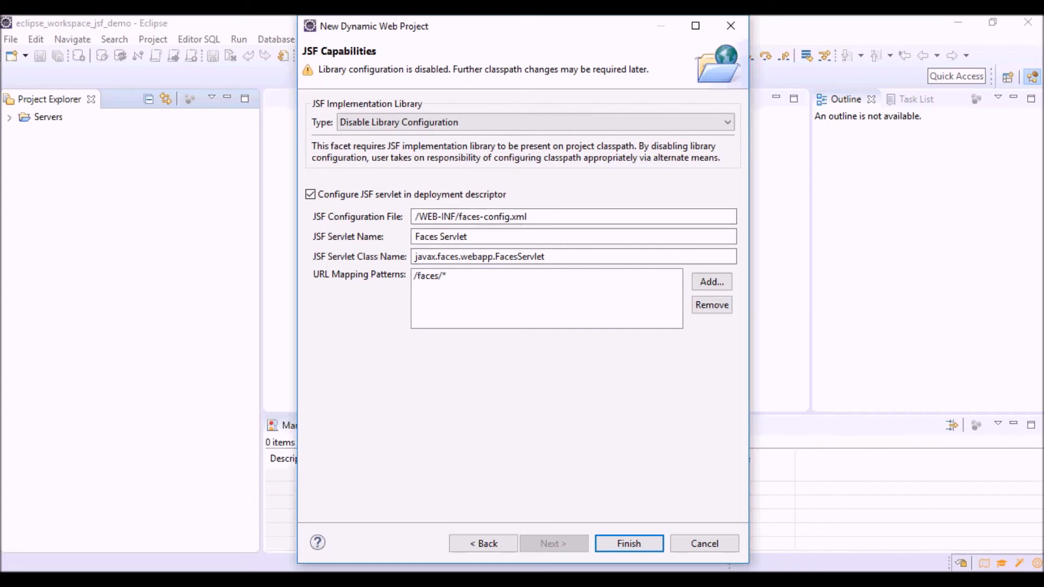
pyautogui.click(572, 216)
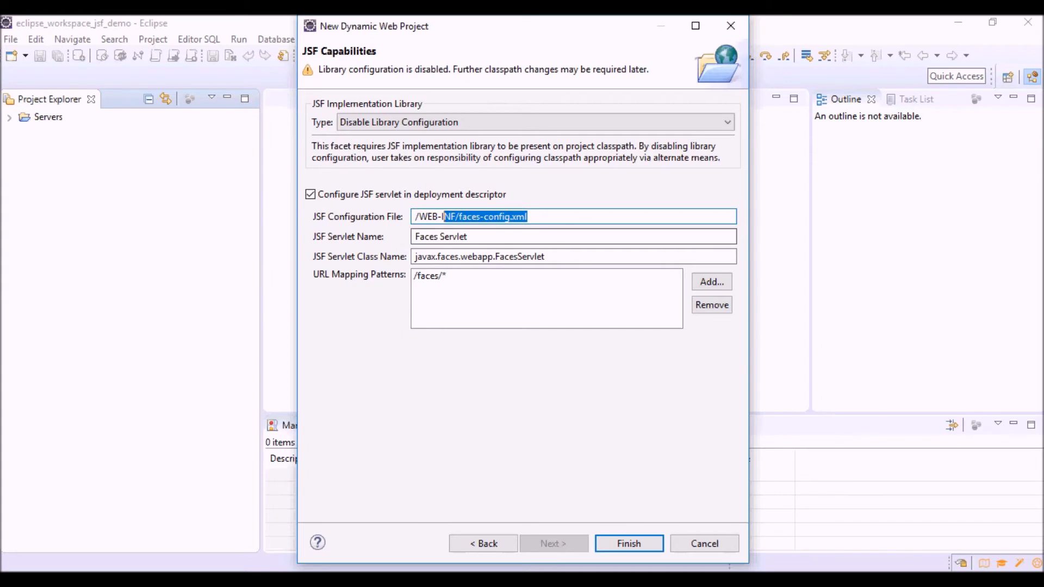
pyautogui.click(573, 257)
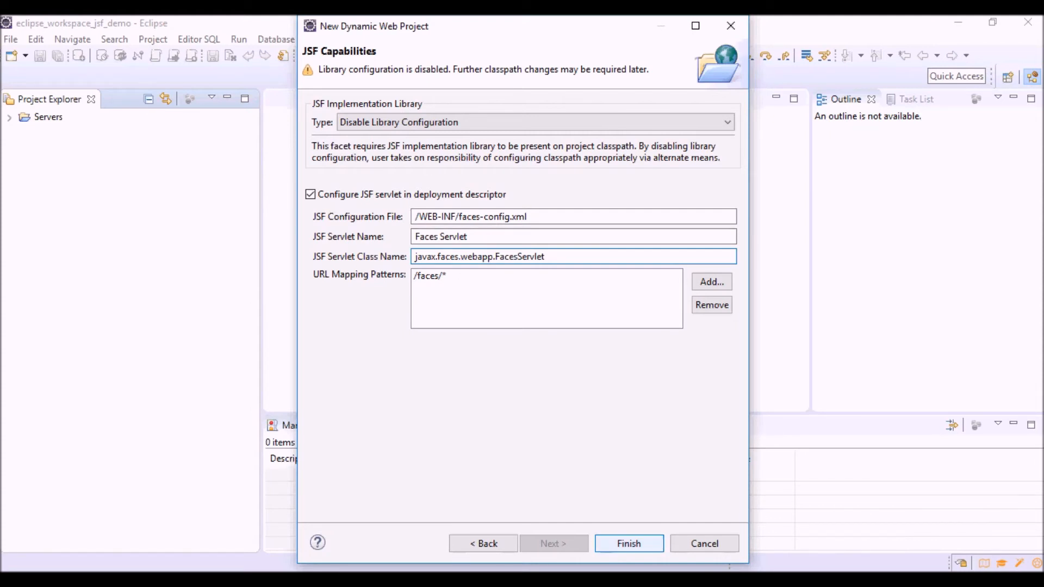
pyautogui.click(628, 543)
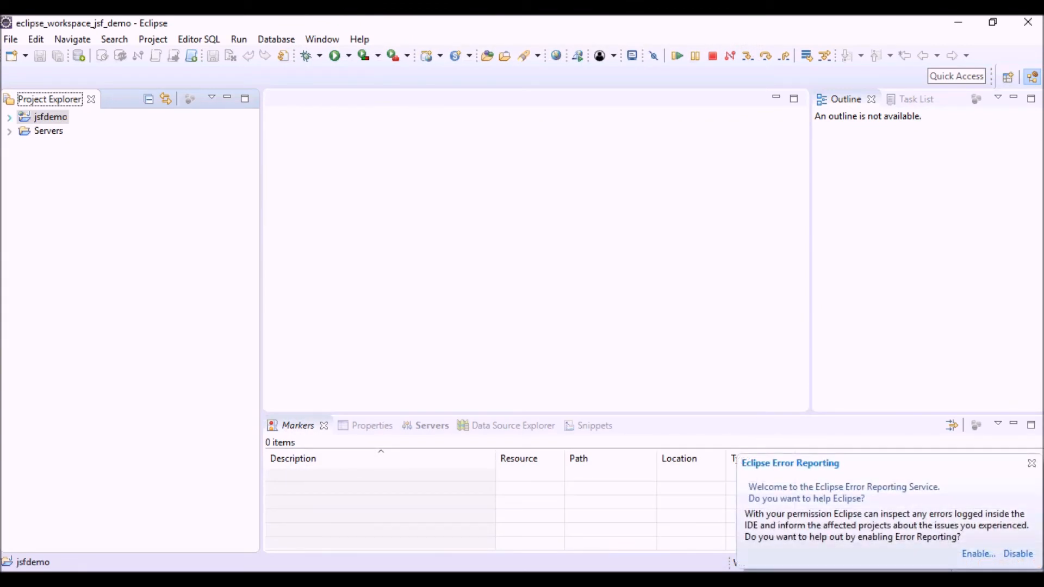
# Open faces-config.xml as source, then open web.xml from WebContent/WEB-INF.
pyautogui.click(10, 116)
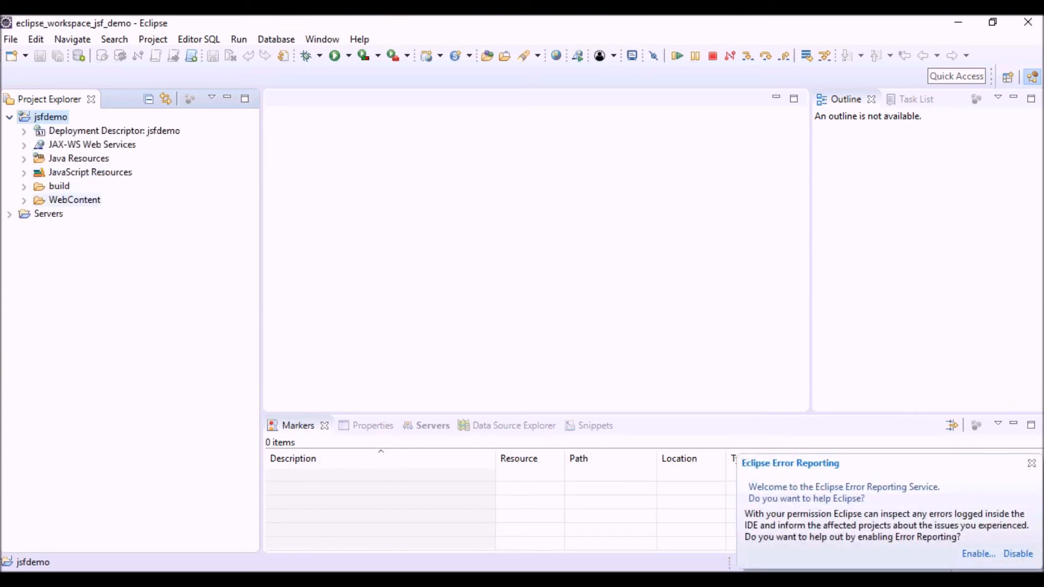
pyautogui.click(23, 199)
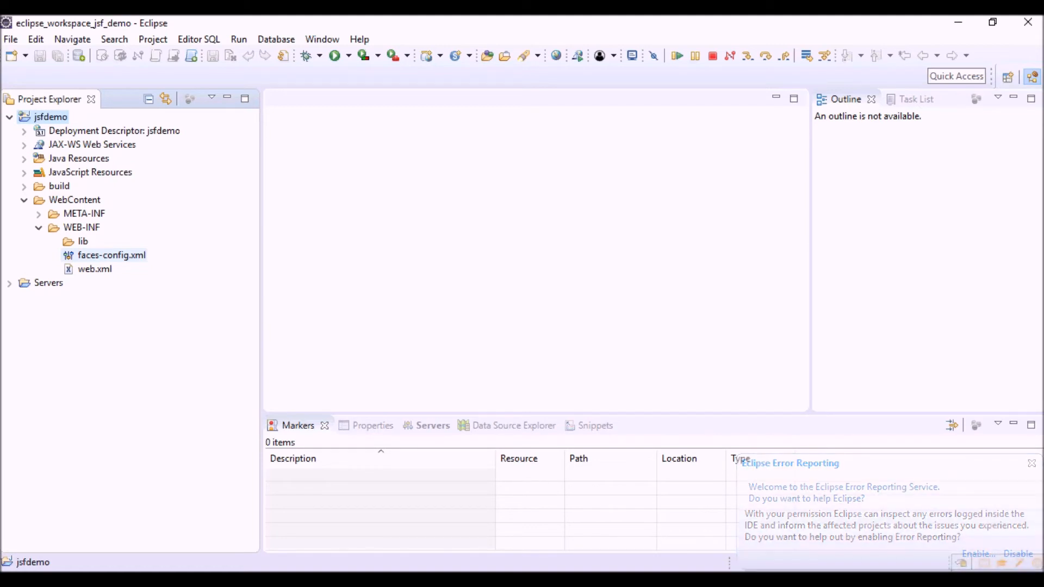
pyautogui.doubleClick(111, 255)
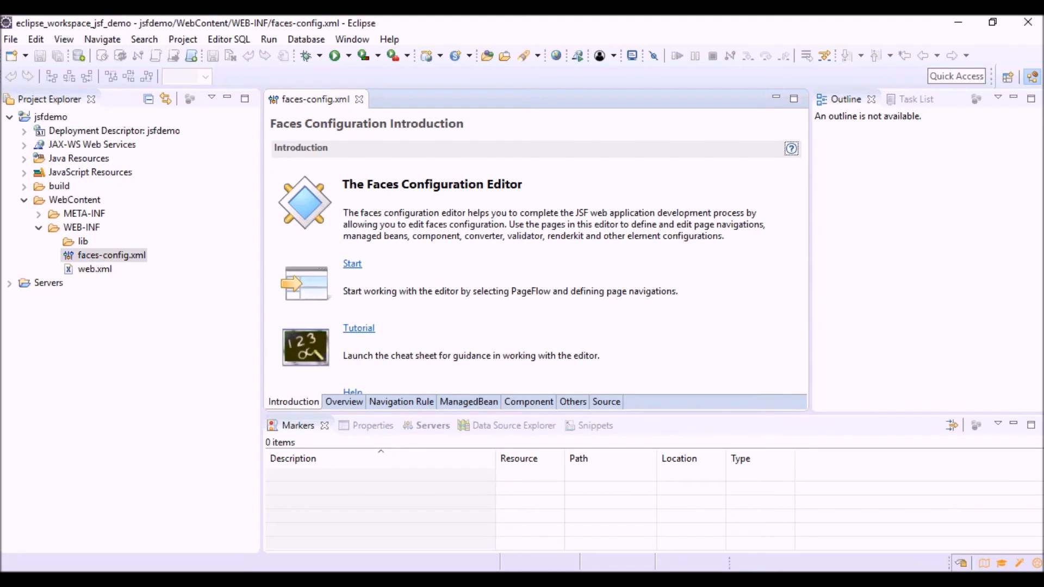
pyautogui.click(605, 402)
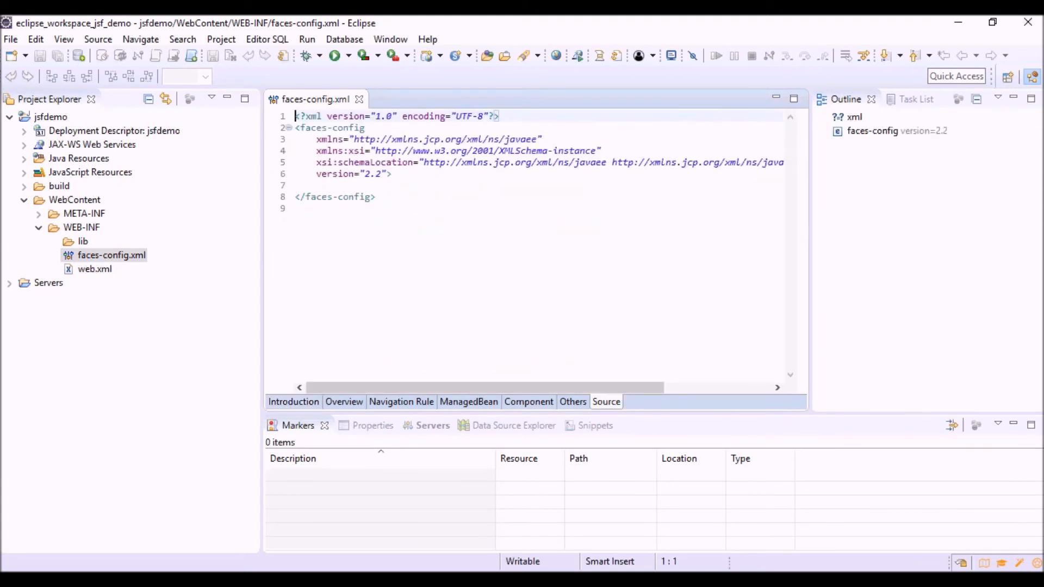
pyautogui.click(94, 268)
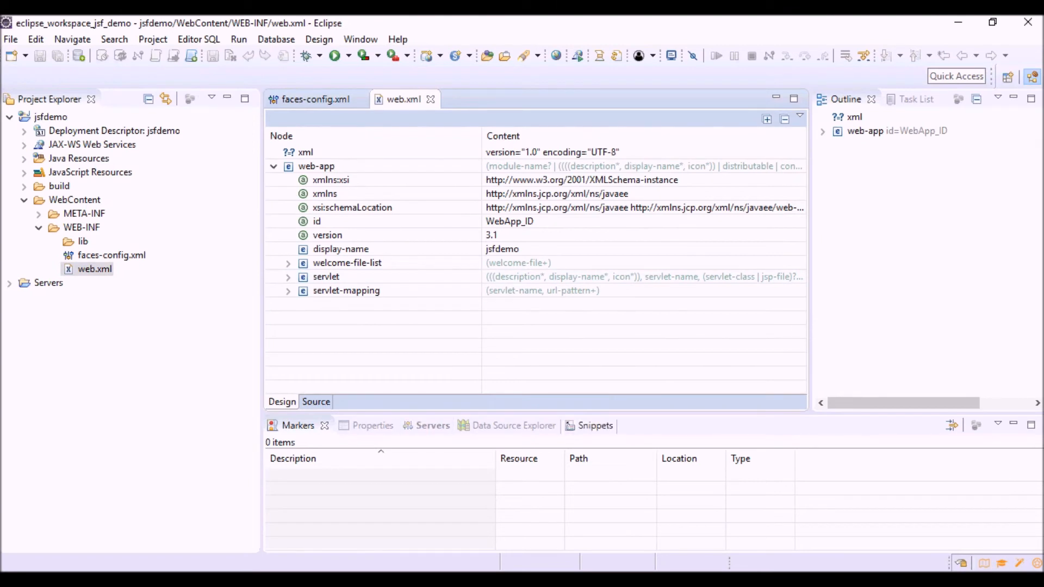
# View web.xml as XML source and bring up the jsfdemo project's context menu.
pyautogui.click(316, 401)
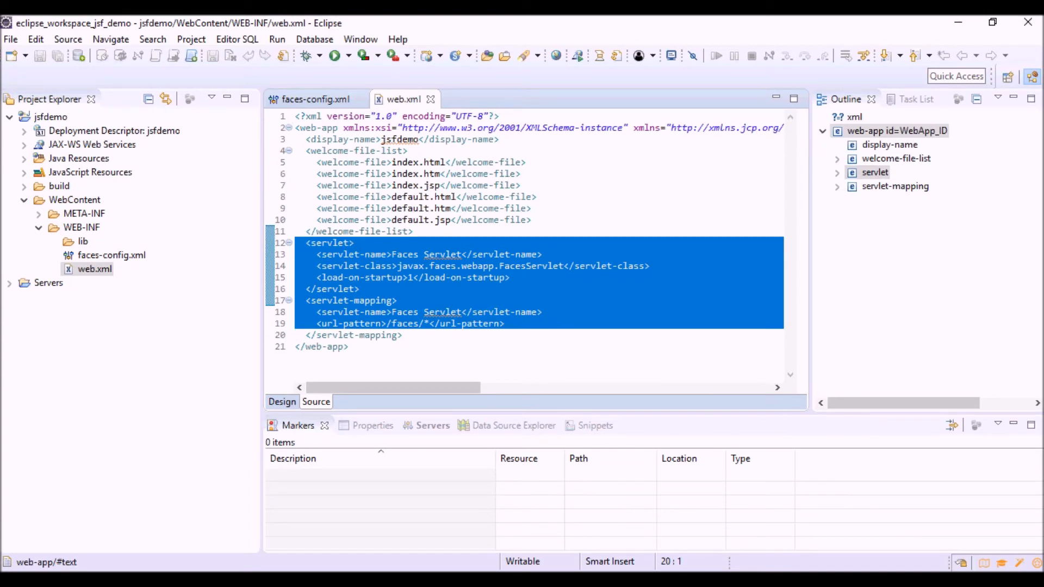
pyautogui.click(355, 243)
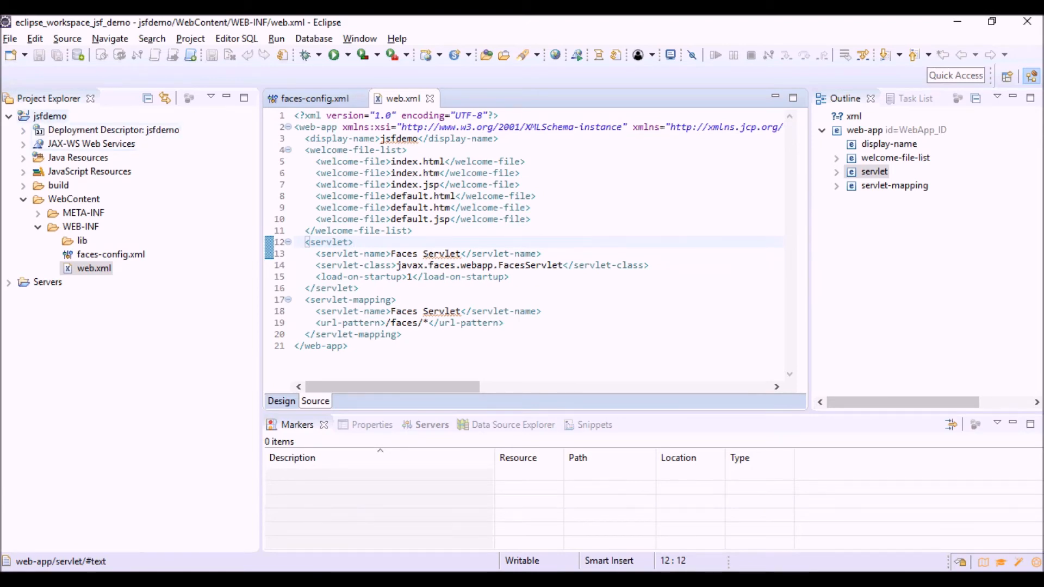
pyautogui.rightClick(94, 267)
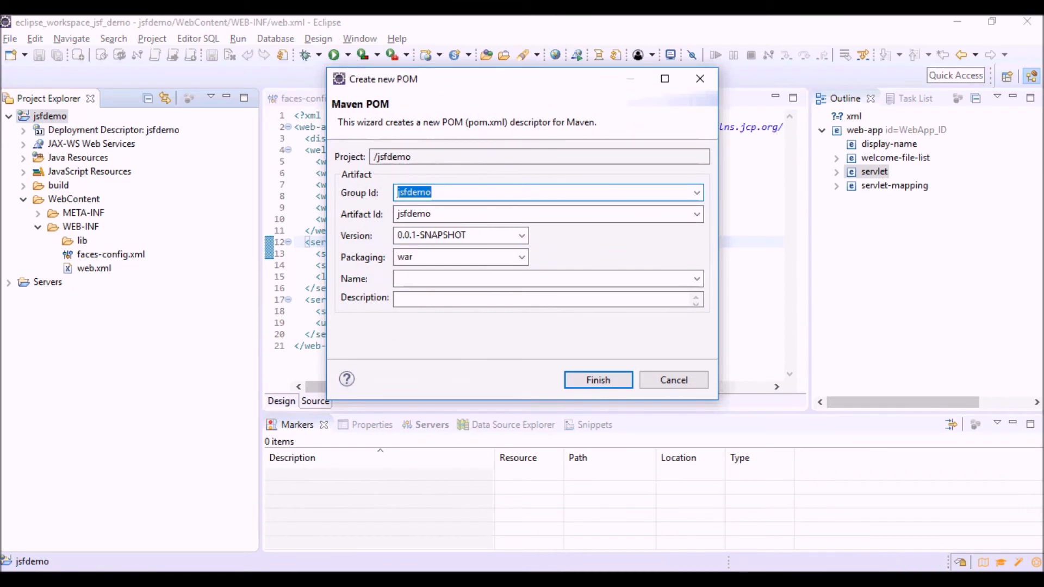
# Create the POM with Group Id net.belisariodongiovanni.demoprojects and artifact jsfdemo.
pyautogui.write('net')
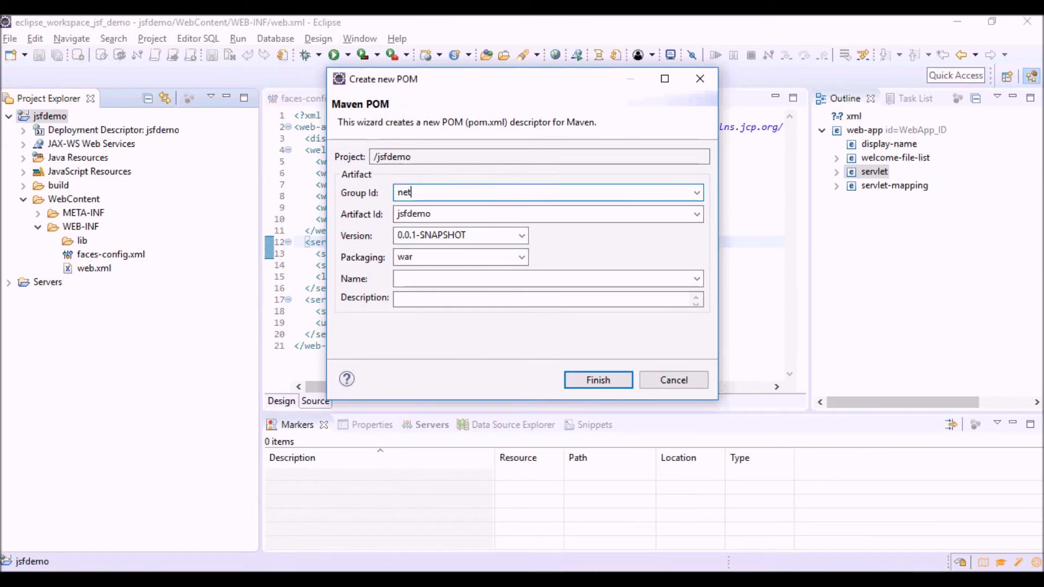
pyautogui.write('.belisari')
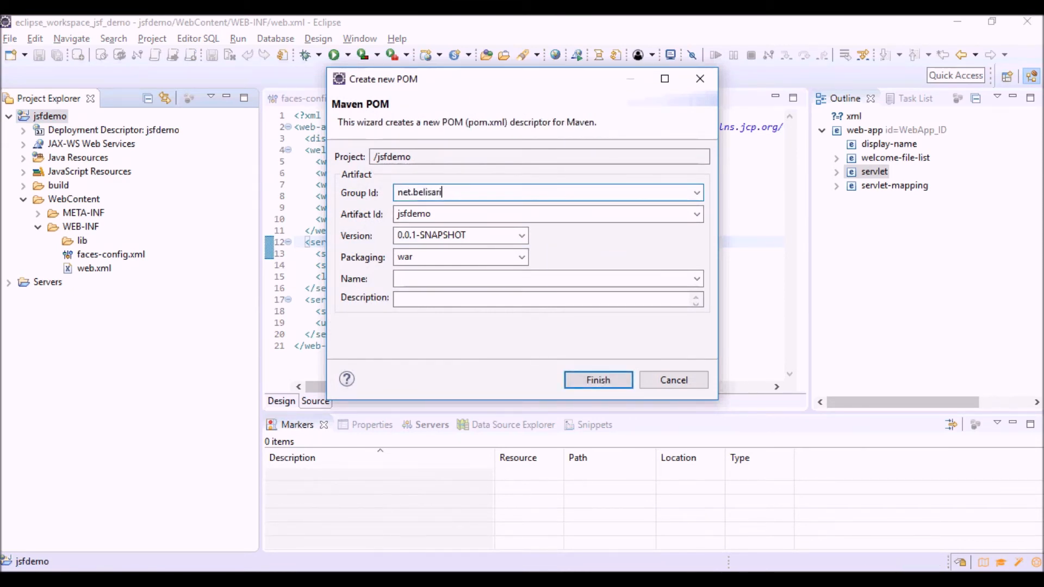
pyautogui.write('odong')
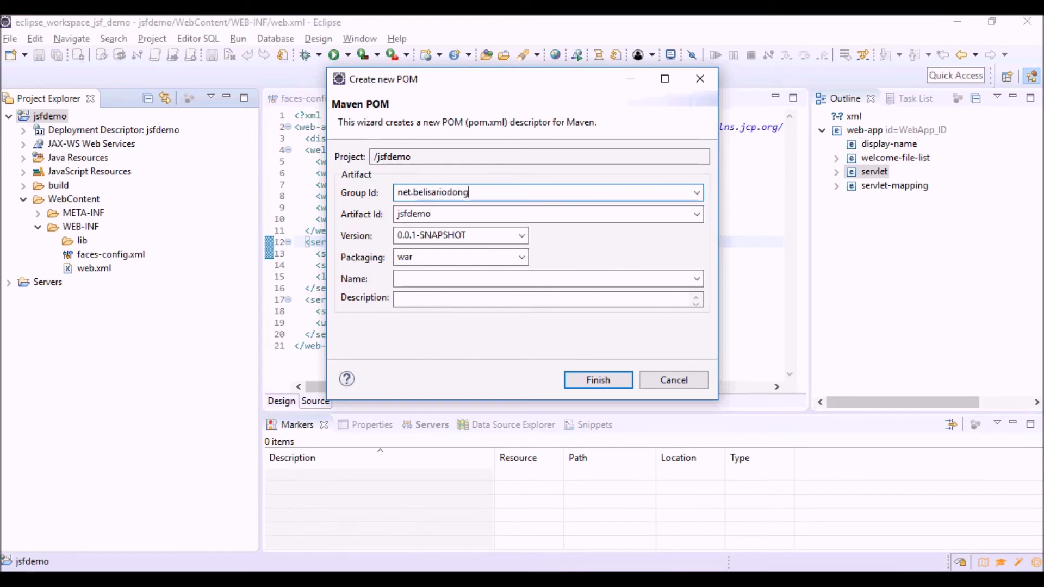
pyautogui.write('iovanni')
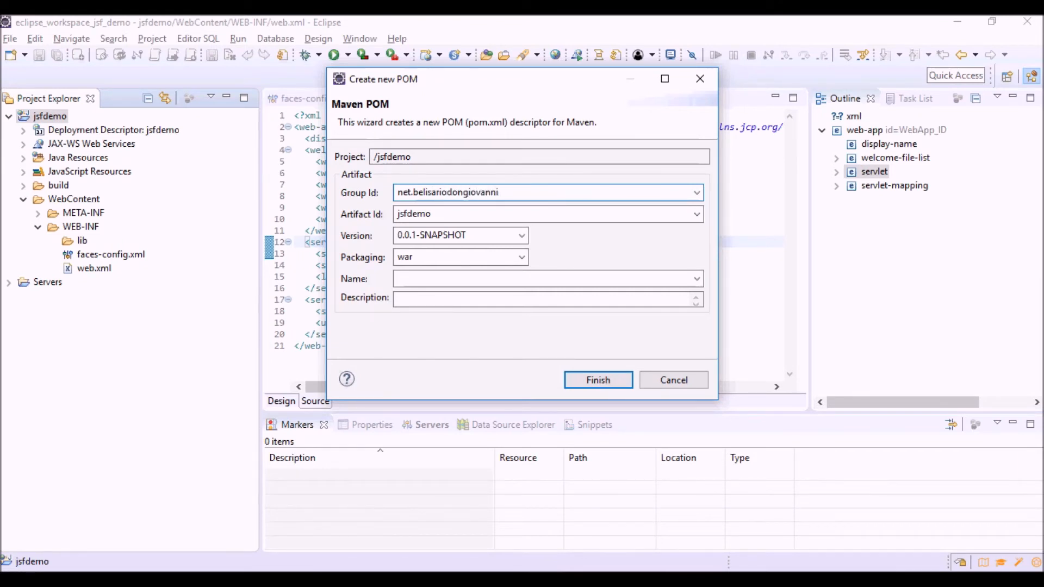
pyautogui.write('.demoproject')
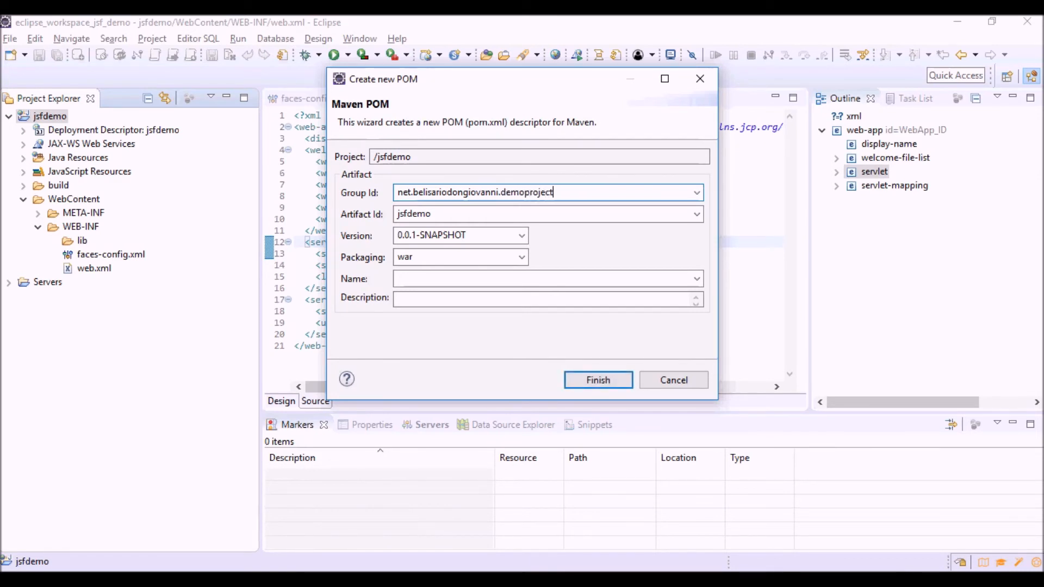
pyautogui.write('s')
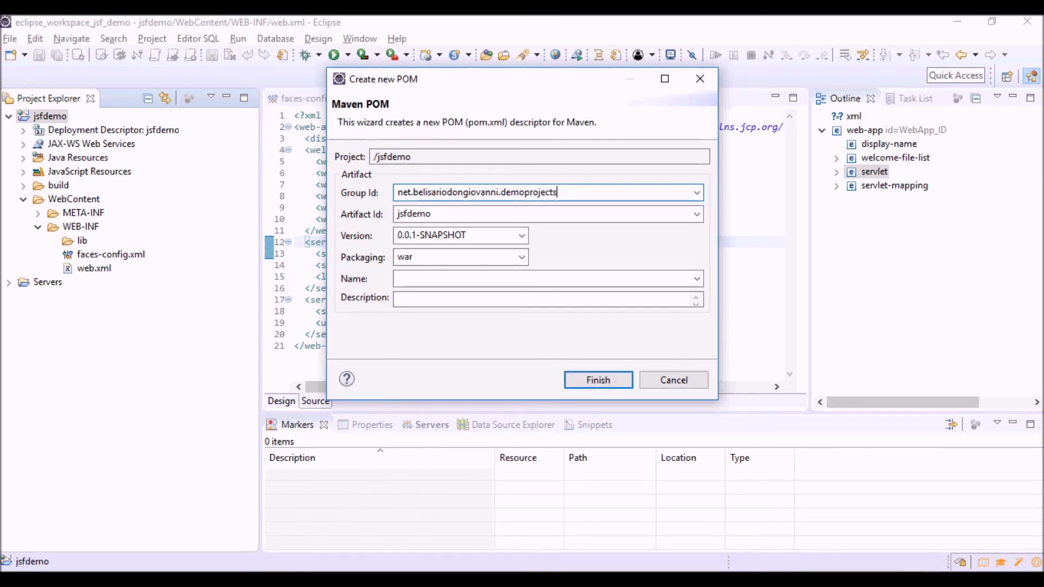
pyautogui.click(546, 214)
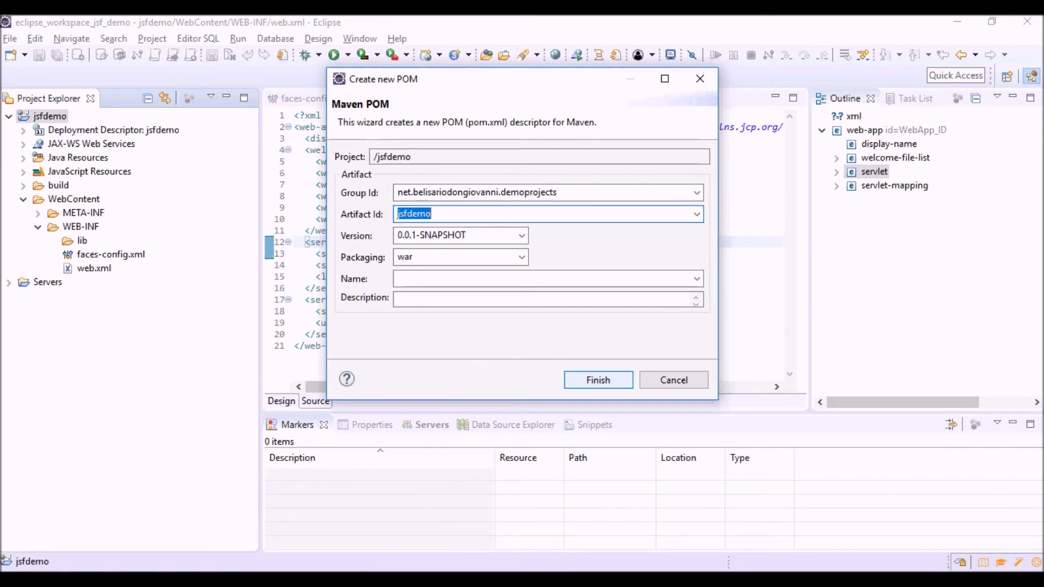
pyautogui.click(597, 380)
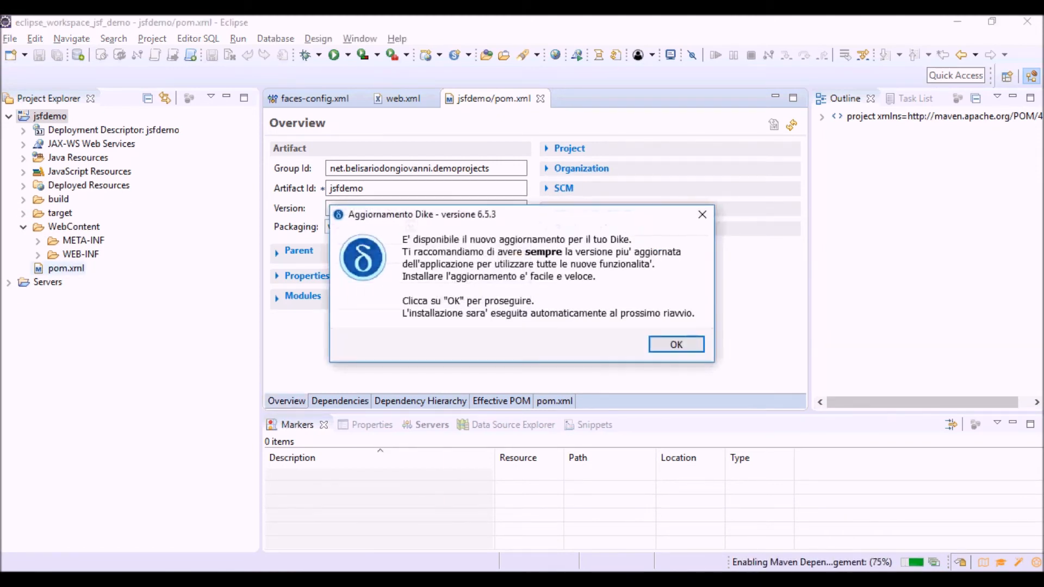
# Dismiss the software update notice and select jsfdemo's pom.xml.
pyautogui.click(675, 344)
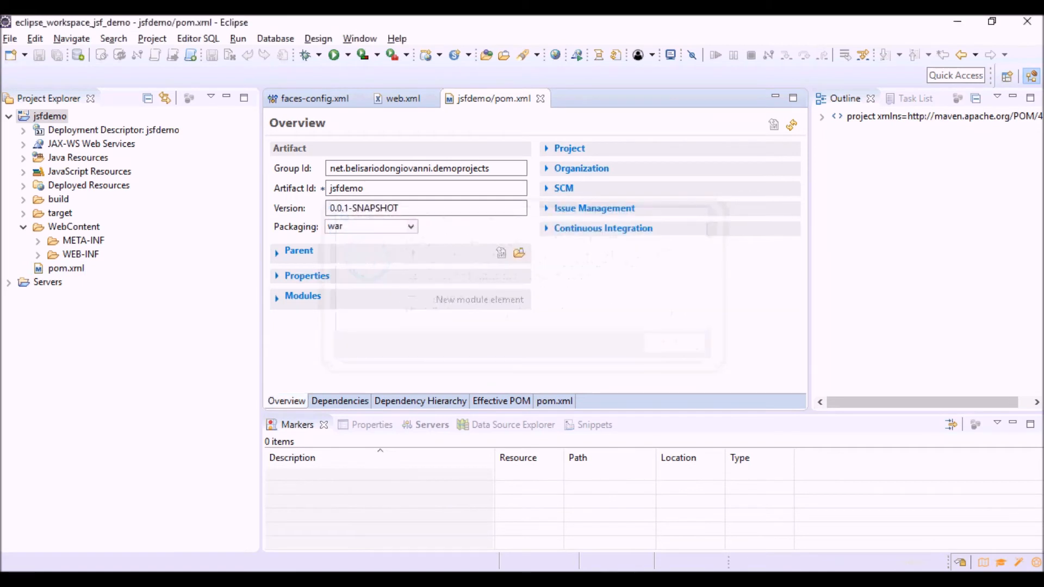
pyautogui.click(66, 268)
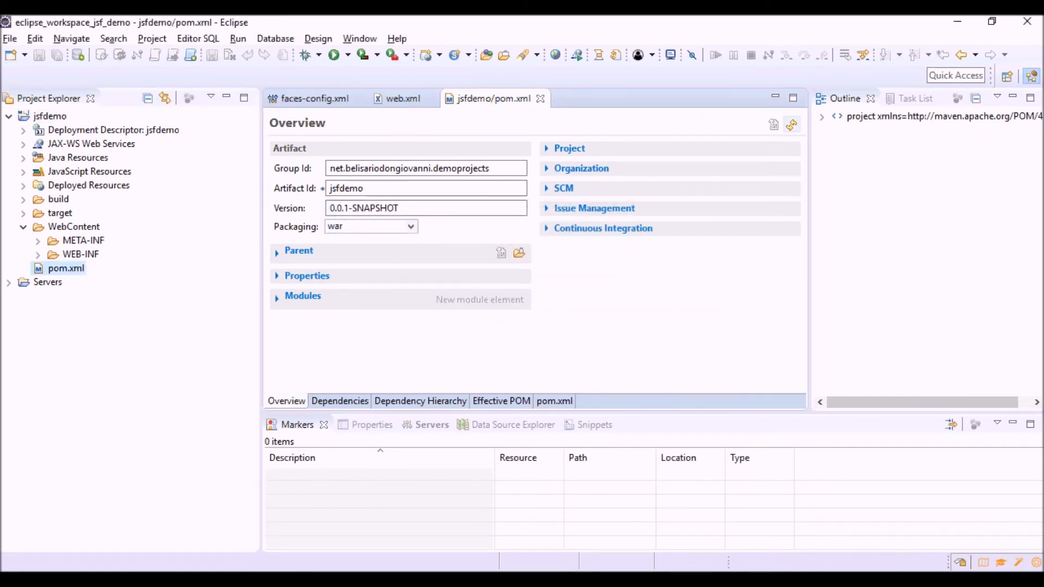
pyautogui.click(554, 401)
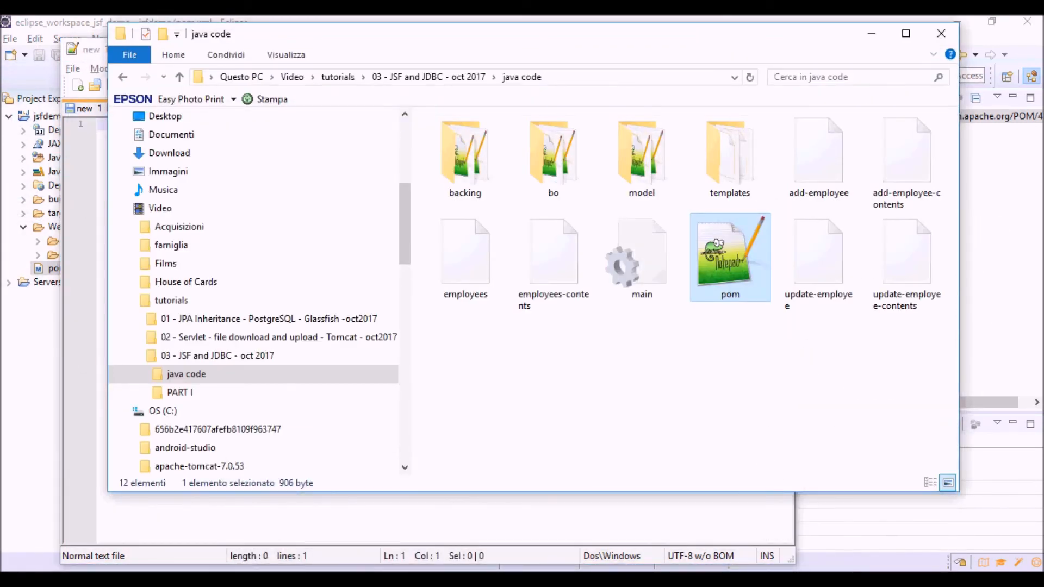
# Open the reference pom file from the java code folder in Notepad++.
pyautogui.rightClick(729, 258)
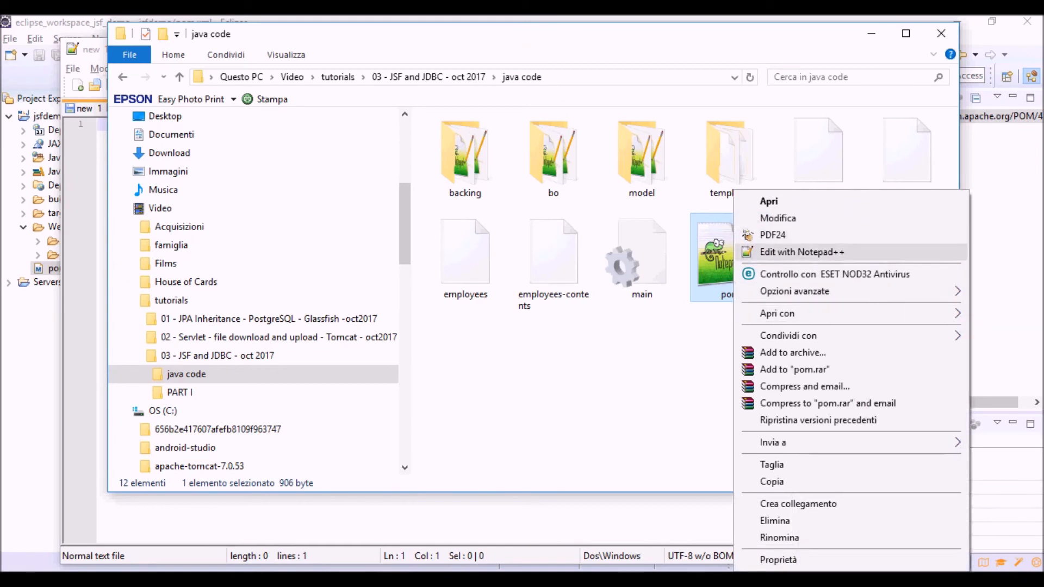
pyautogui.click(801, 252)
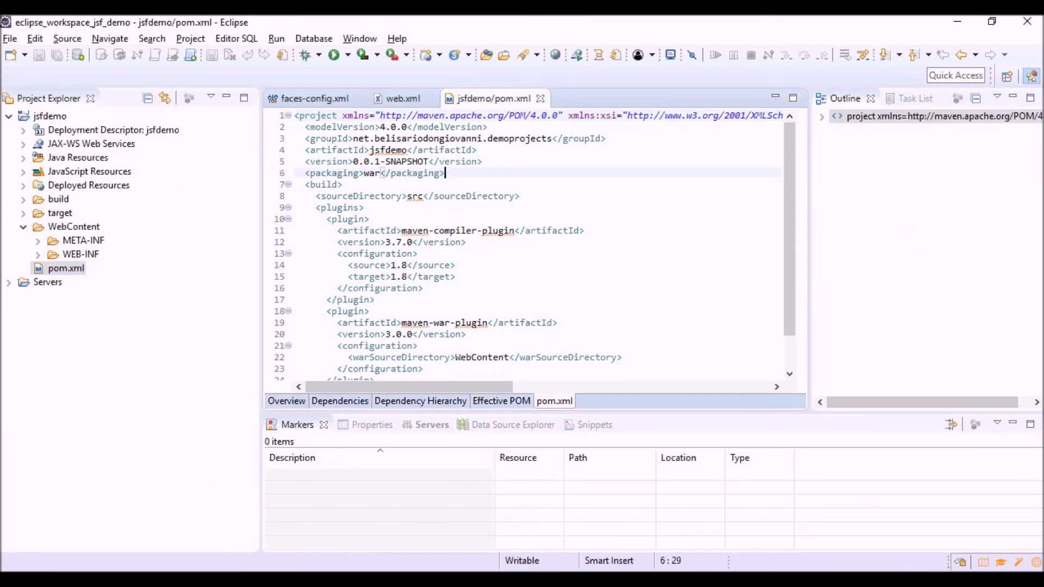
# Add jstl 1.2, servlet-api 2.5 and jsp-api 2.1 dependencies to pom.xml, save, and update Maven.
pyautogui.press('Enter')
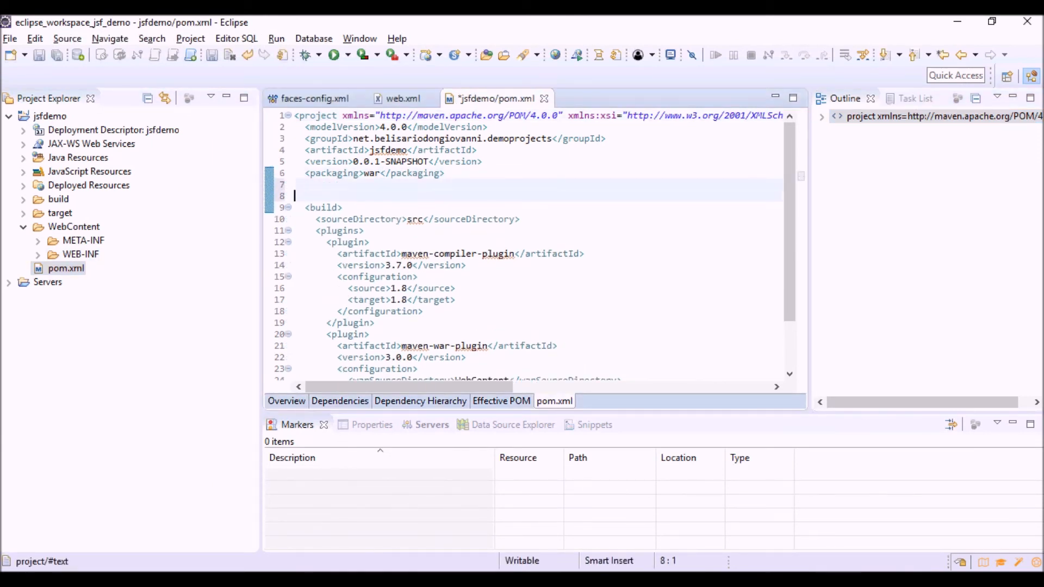
pyautogui.scroll(-3)
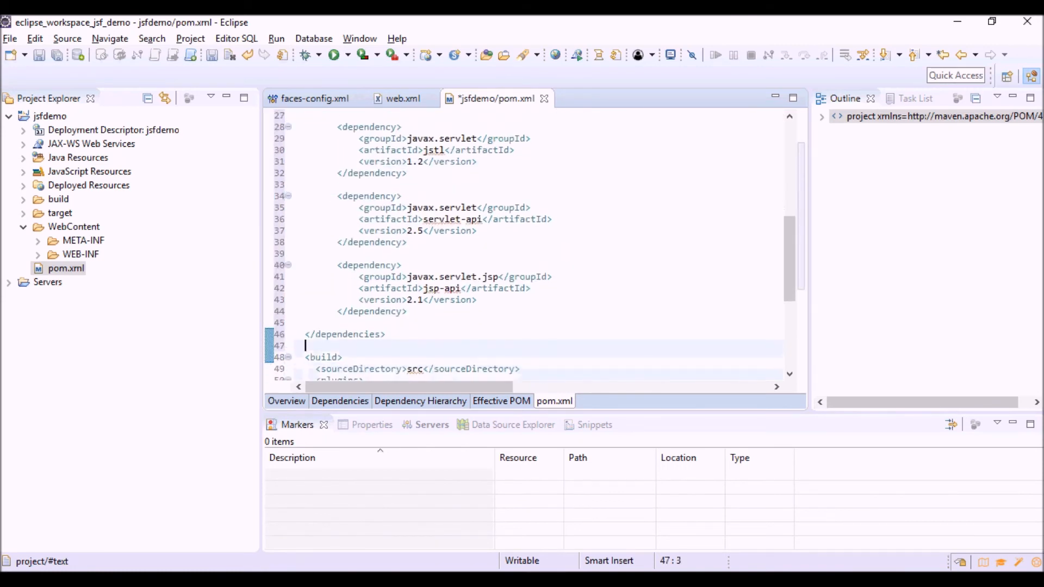
pyautogui.press('ctrl+s')
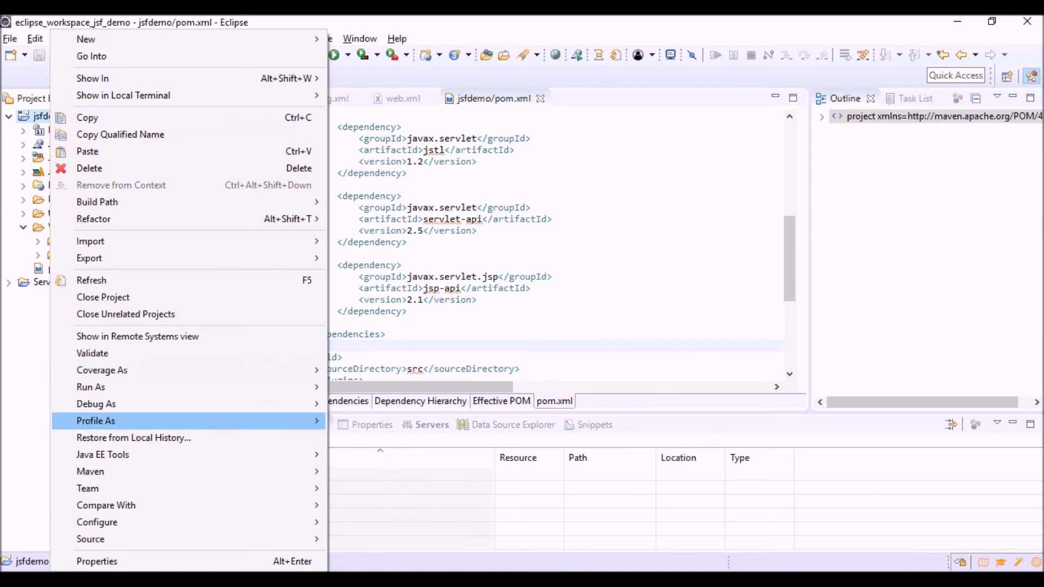
pyautogui.moveTo(90, 472)
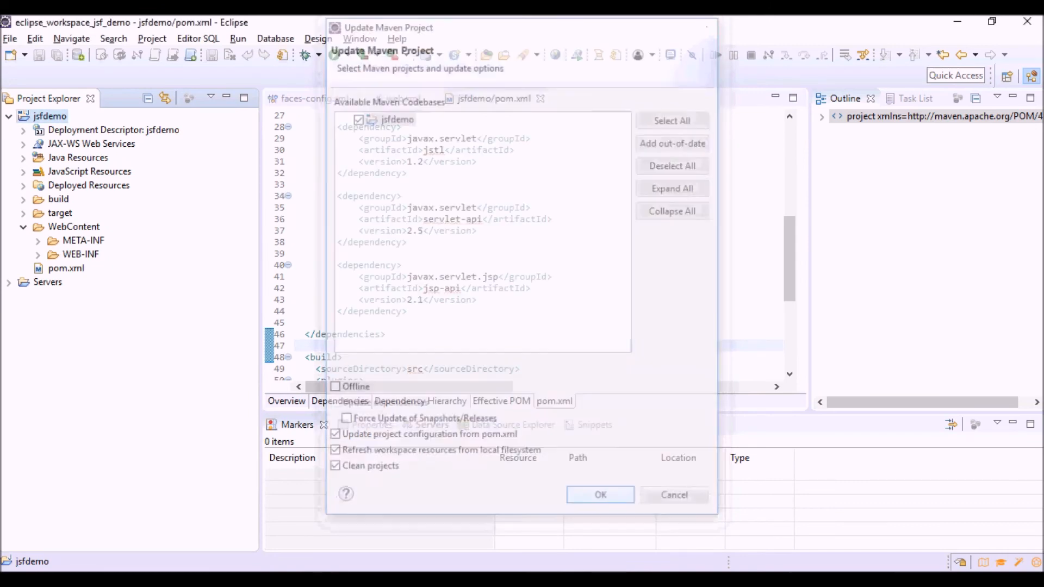
pyautogui.click(599, 494)
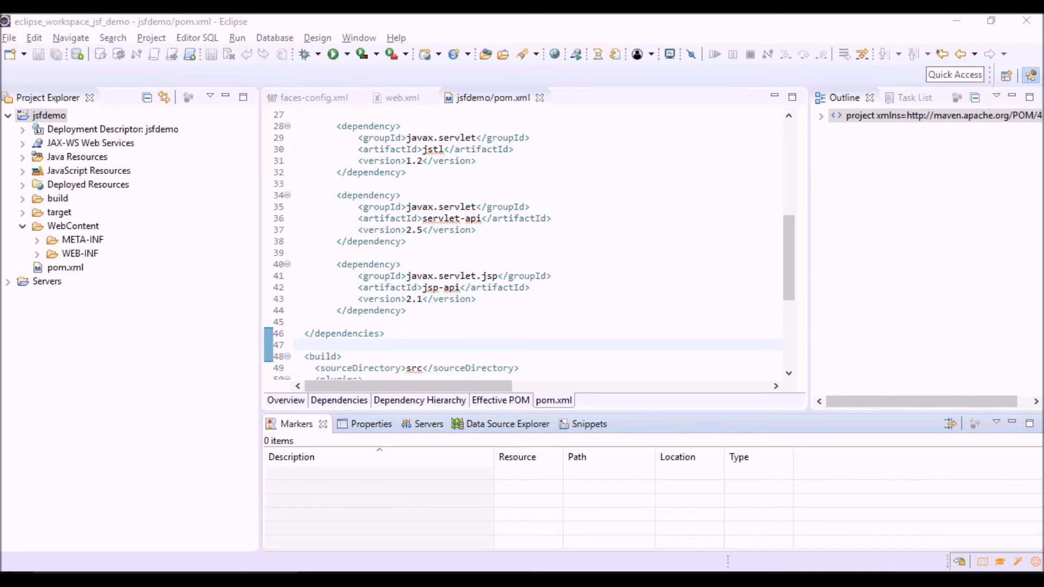
# Switch the bottom panel to the Data Source Explorer view.
pyautogui.click(508, 424)
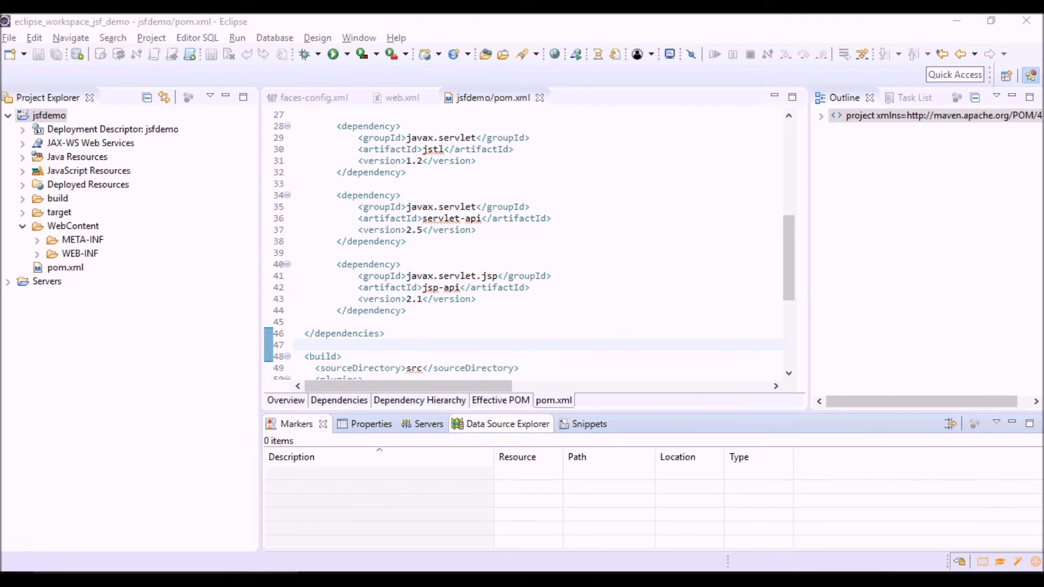
pyautogui.click(507, 424)
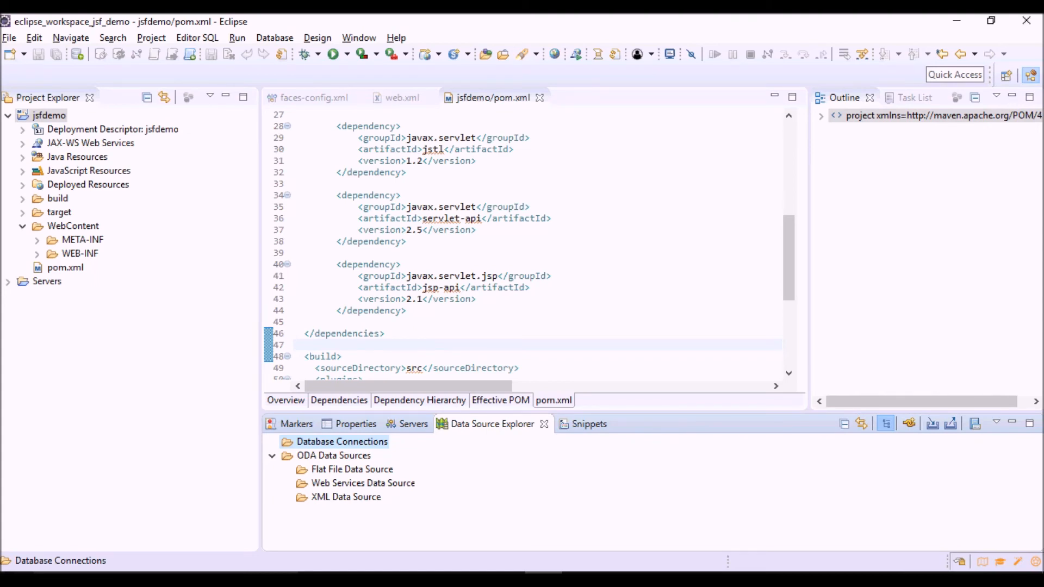
# Start a Derby connection profile named 'Derby jsfdemo' and advance to driver details.
pyautogui.rightClick(342, 441)
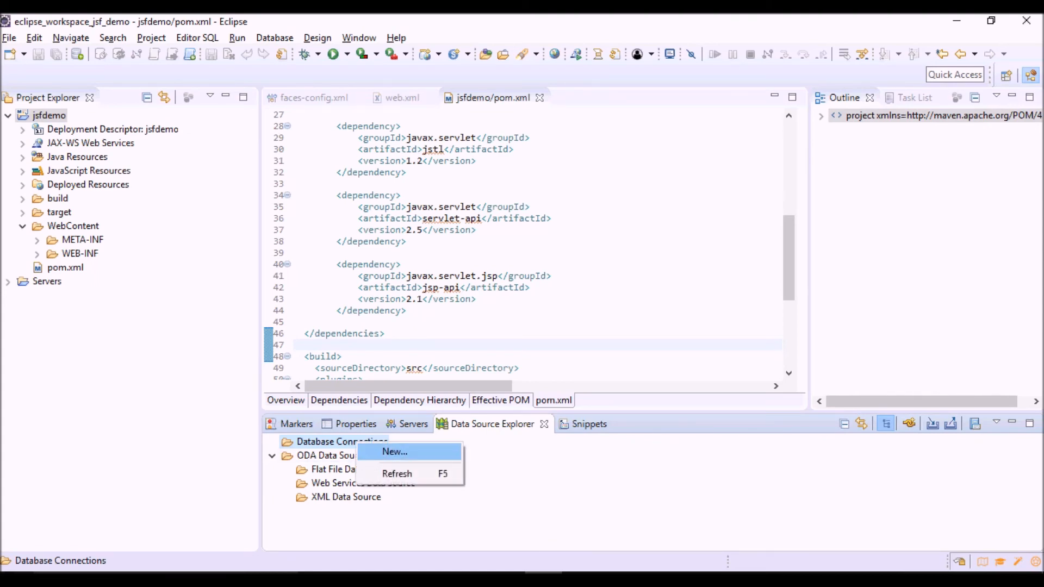
pyautogui.click(394, 452)
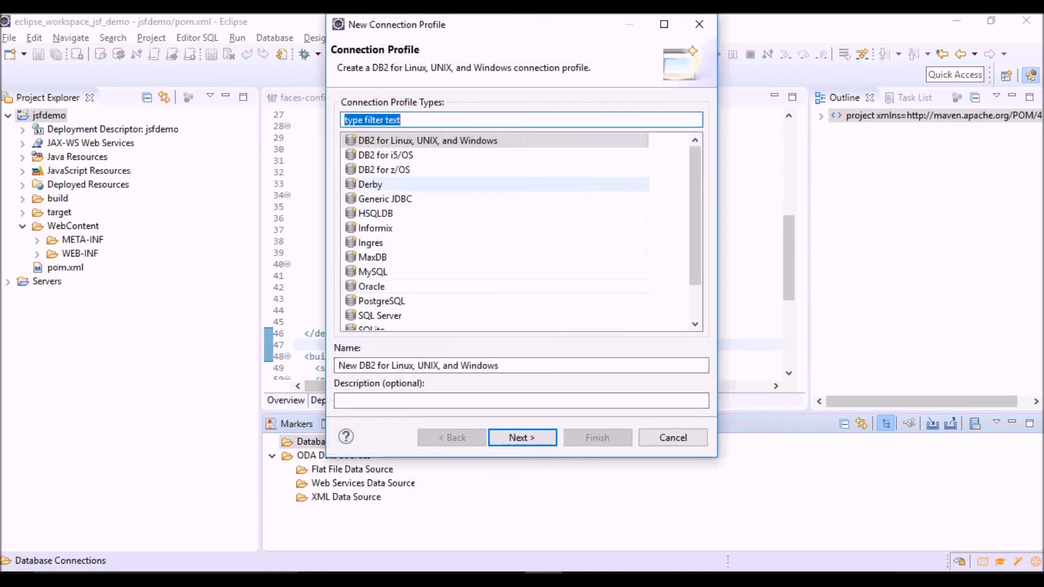
pyautogui.click(370, 184)
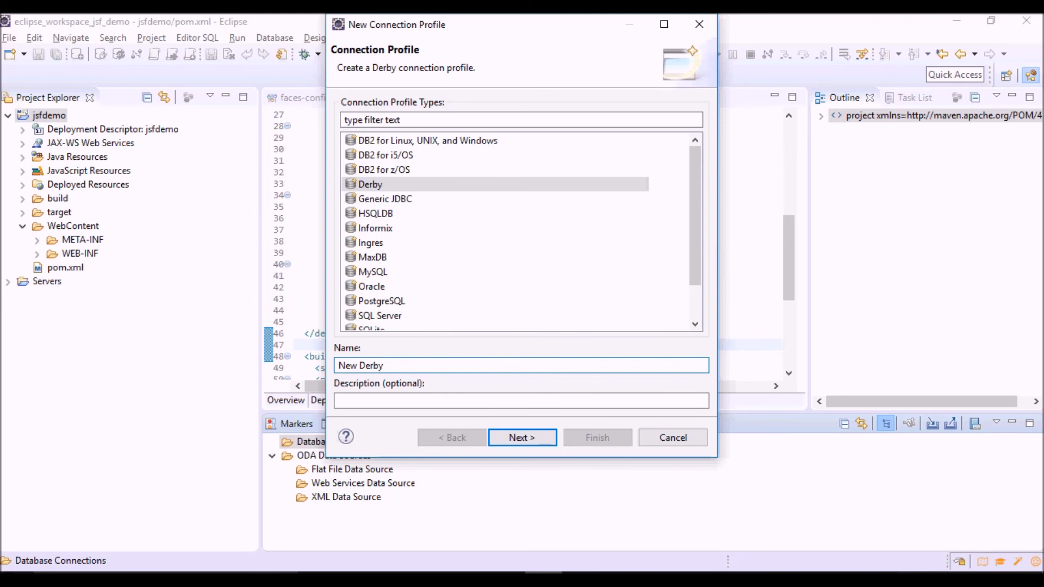
pyautogui.write('Derby')
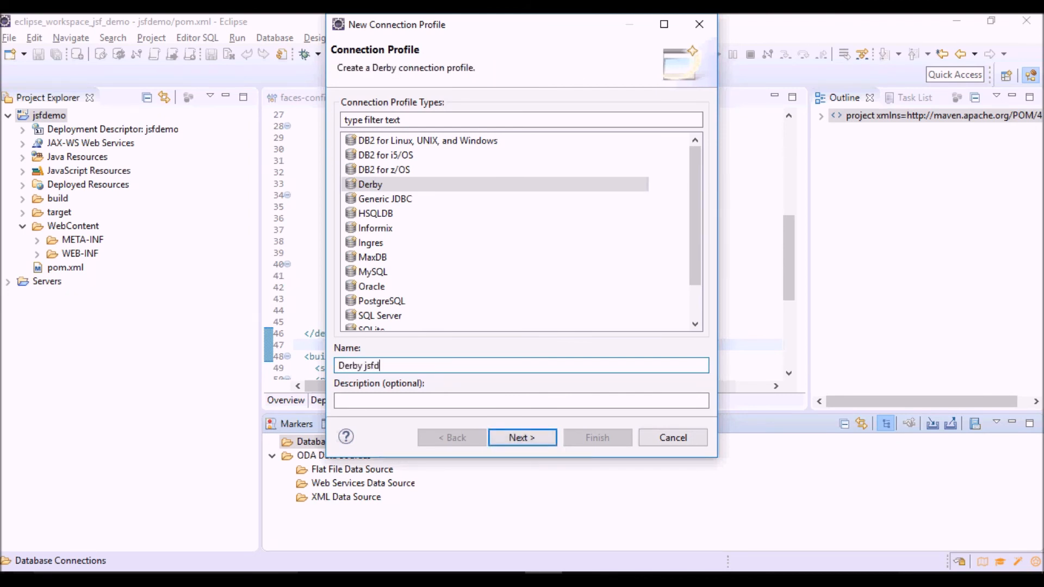
pyautogui.write('emo')
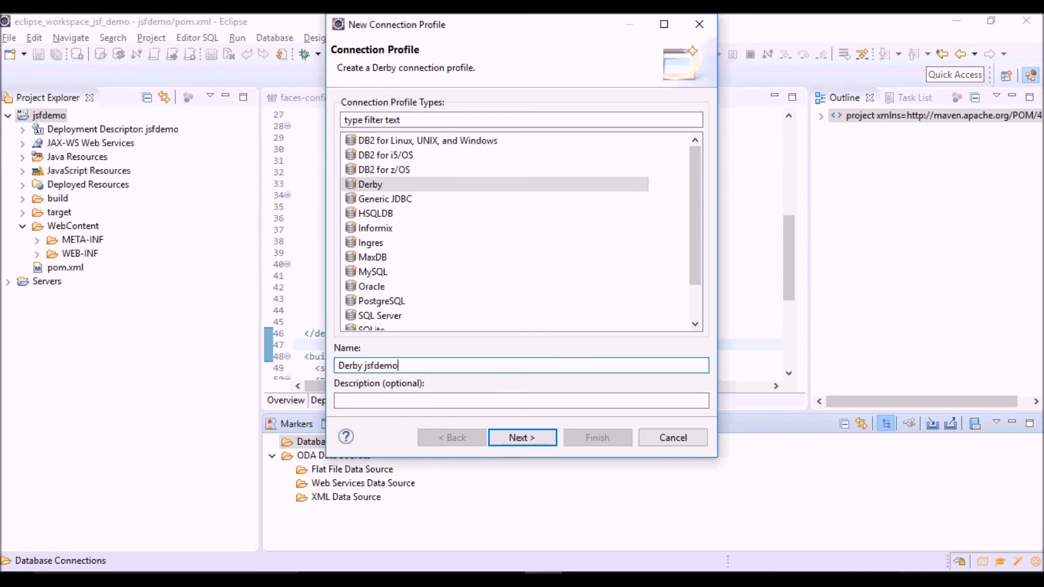
pyautogui.click(522, 437)
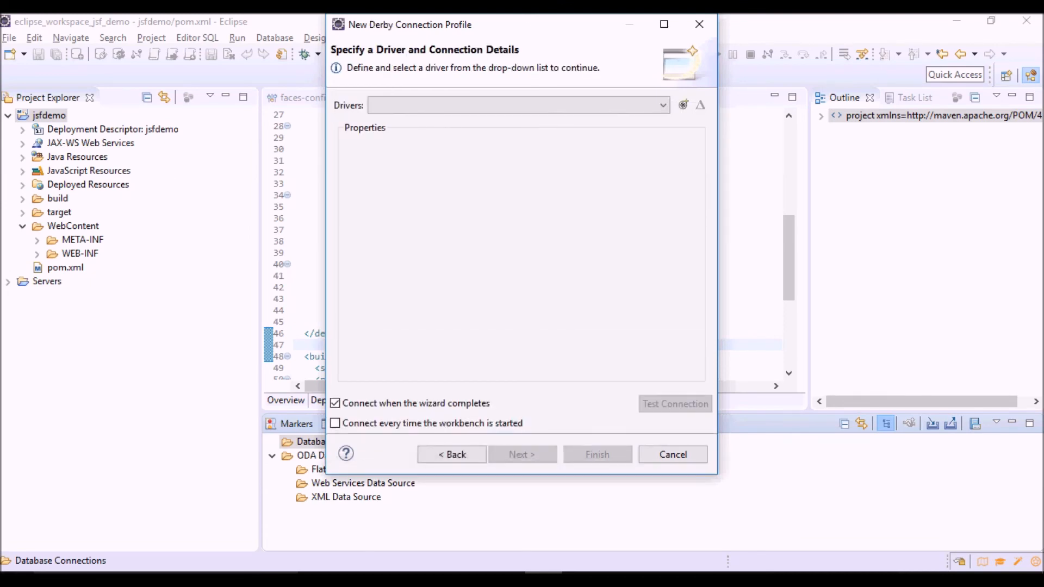
# Create a driver definition from the Derby Embedded JDBC Driver 10.2 template and select its JAR entry.
pyautogui.click(682, 105)
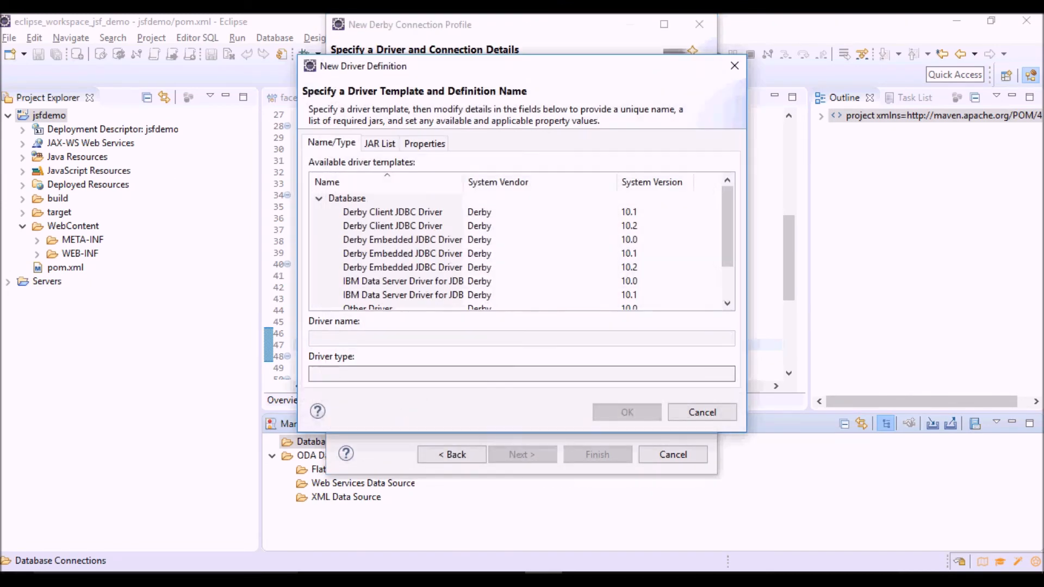
pyautogui.click(402, 267)
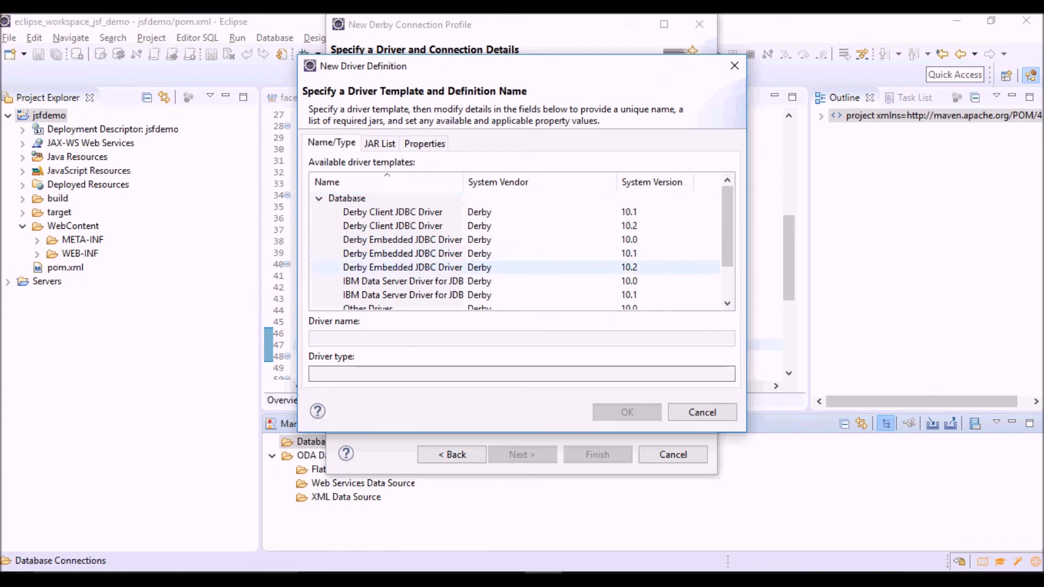
pyautogui.click(403, 267)
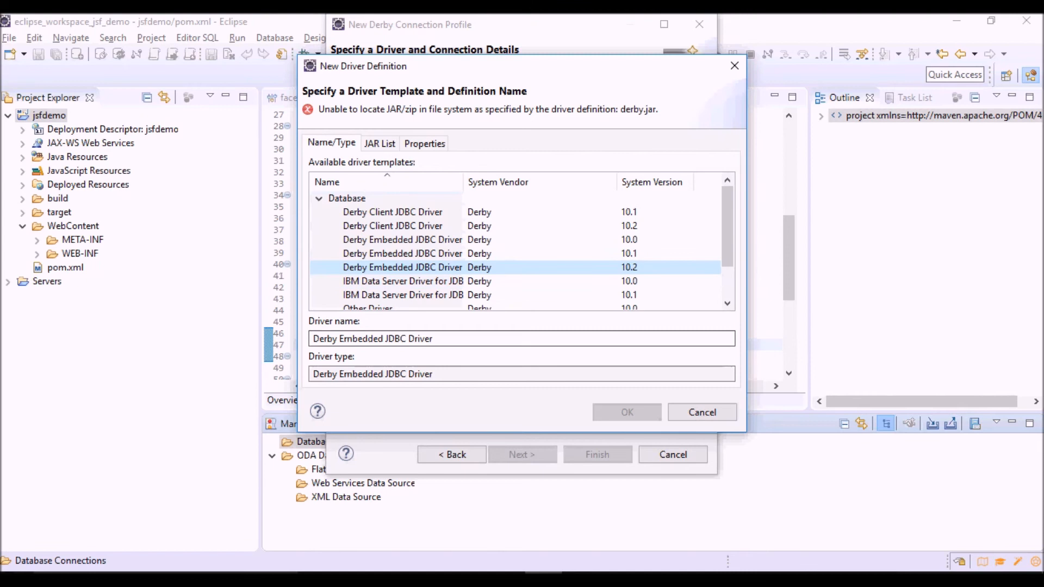
pyautogui.click(379, 143)
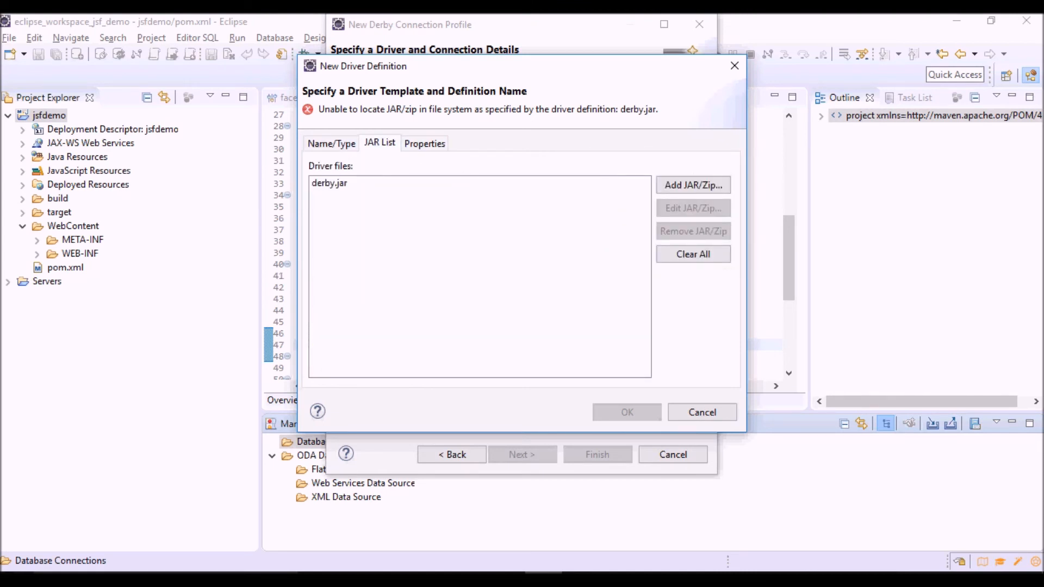
pyautogui.click(330, 183)
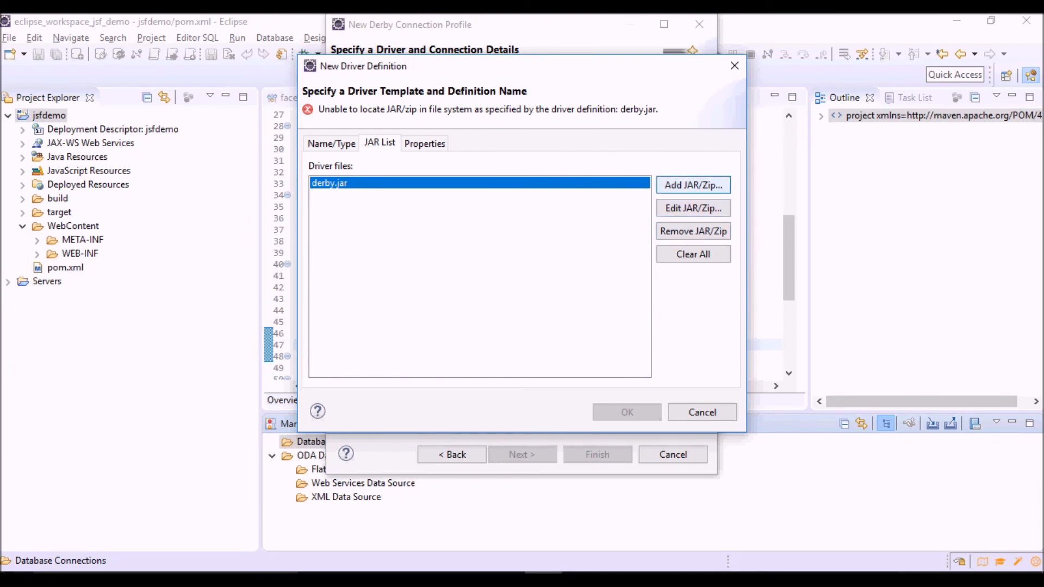
# Replace the unresolved derby.jar with the Derby core plugin's derby.jar and confirm the driver.
pyautogui.click(692, 184)
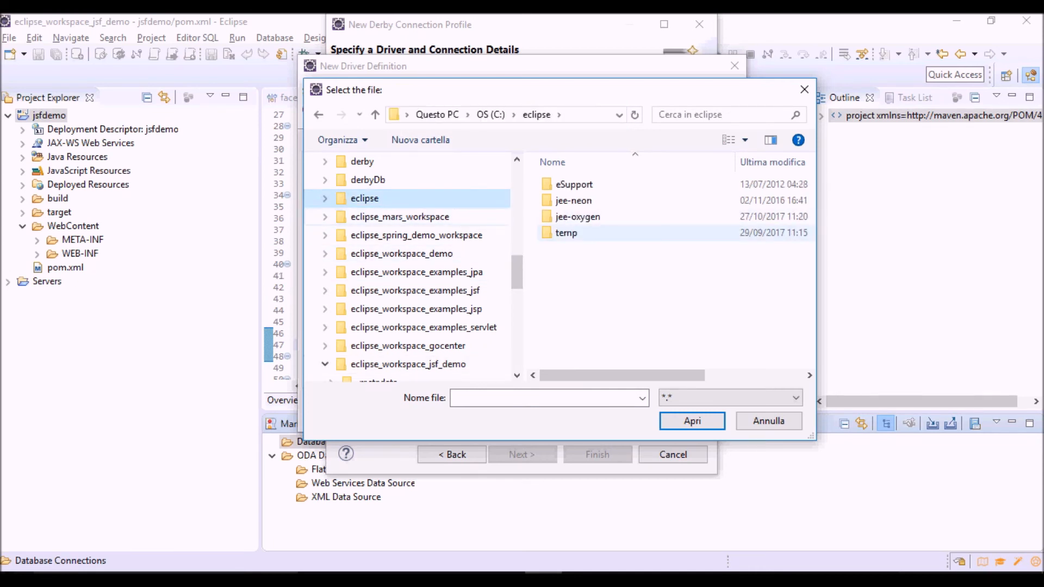
pyautogui.doubleClick(577, 217)
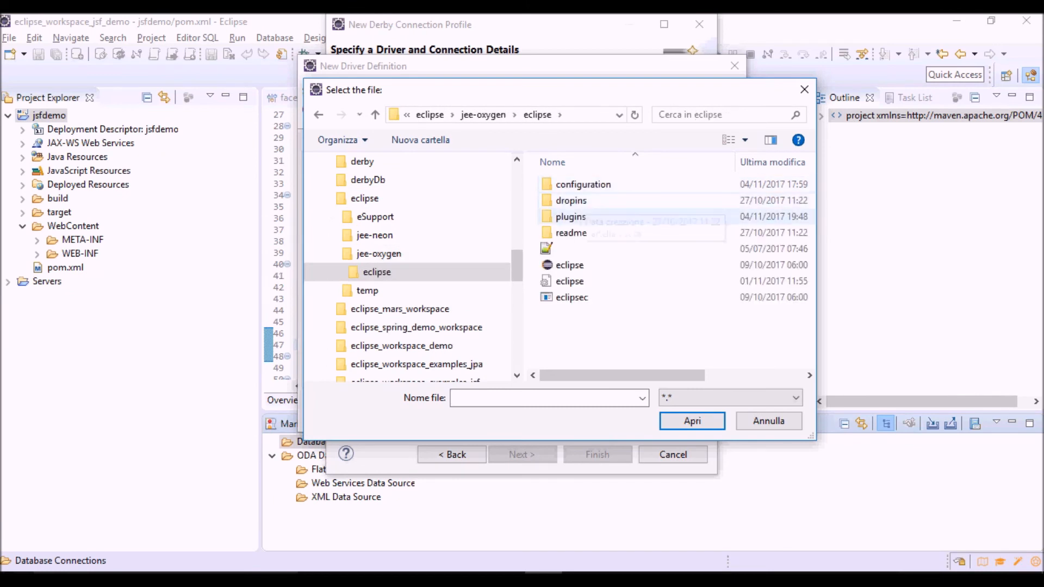
pyautogui.moveTo(569, 217)
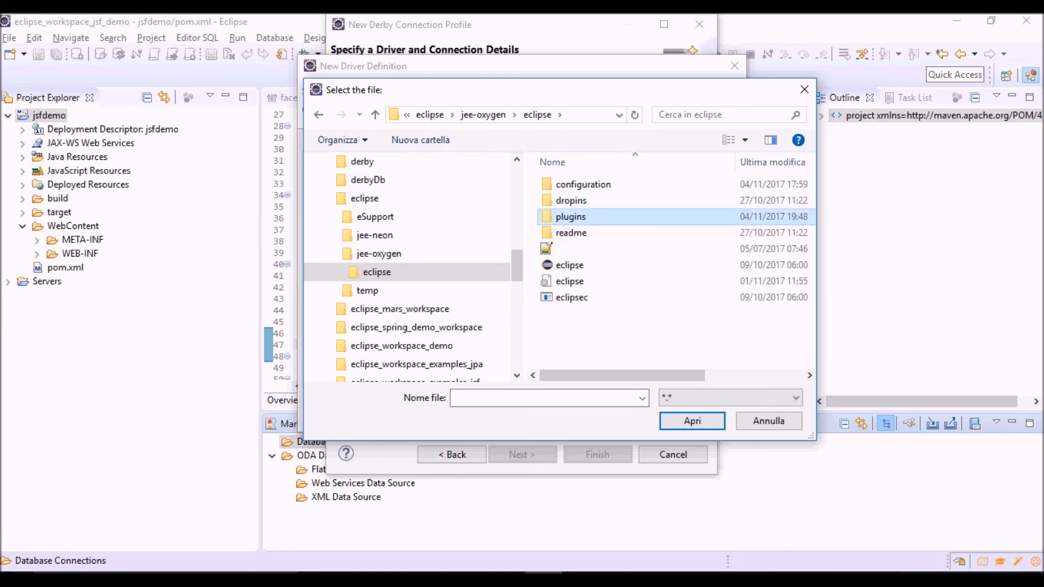
pyautogui.doubleClick(570, 216)
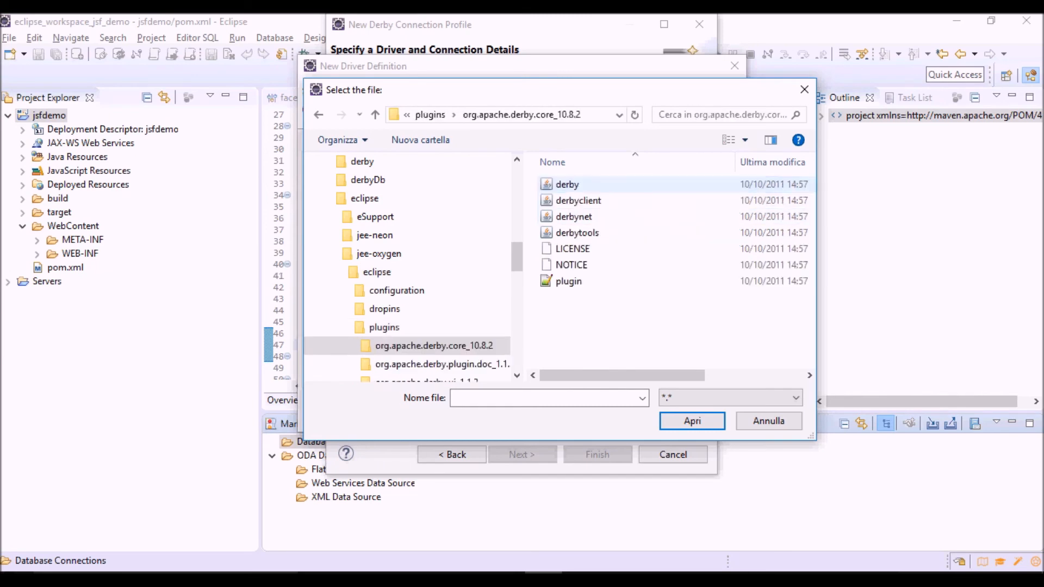
pyautogui.click(566, 184)
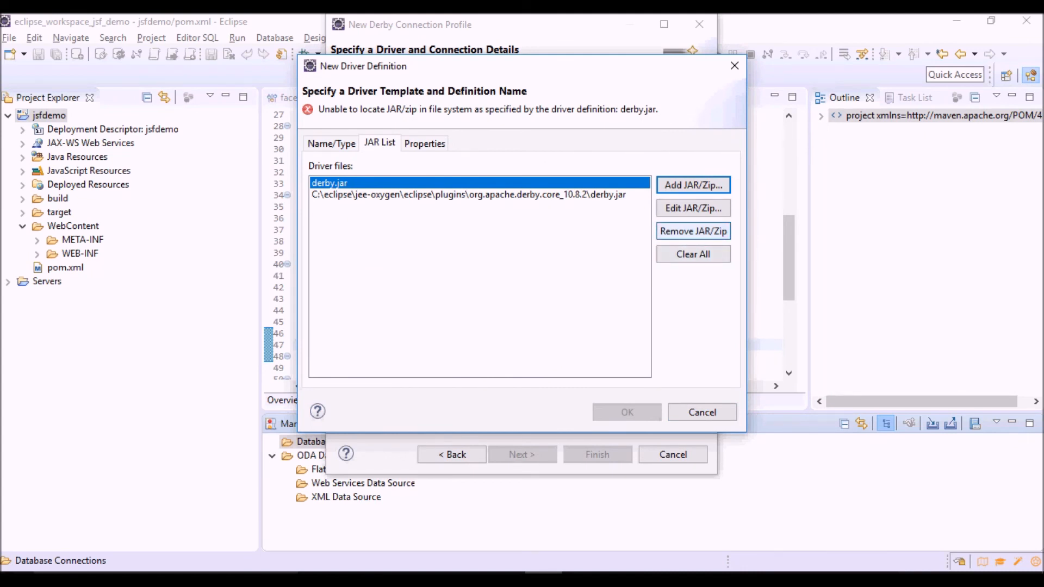
pyautogui.click(692, 231)
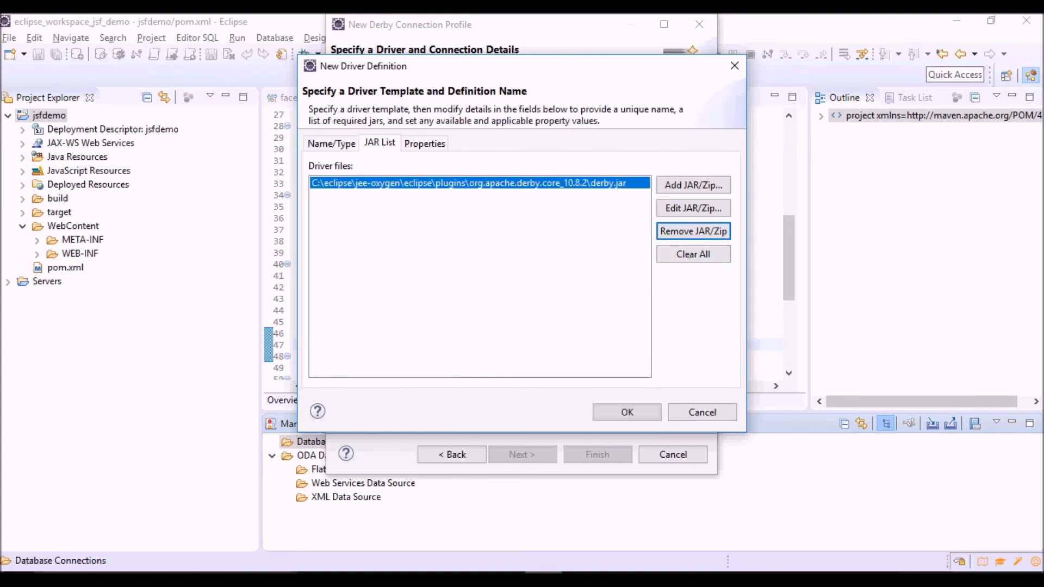
pyautogui.click(625, 412)
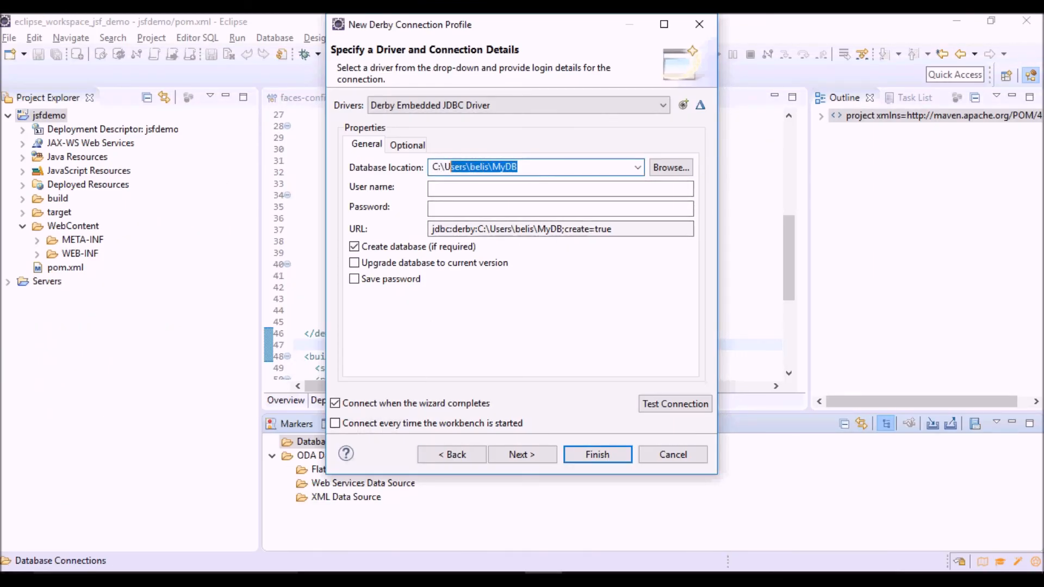
# Connect the profile to C:\derbyDb\jsfdemo as user 'user' with a saved password.
pyautogui.write('C:\\derbyDb\\')
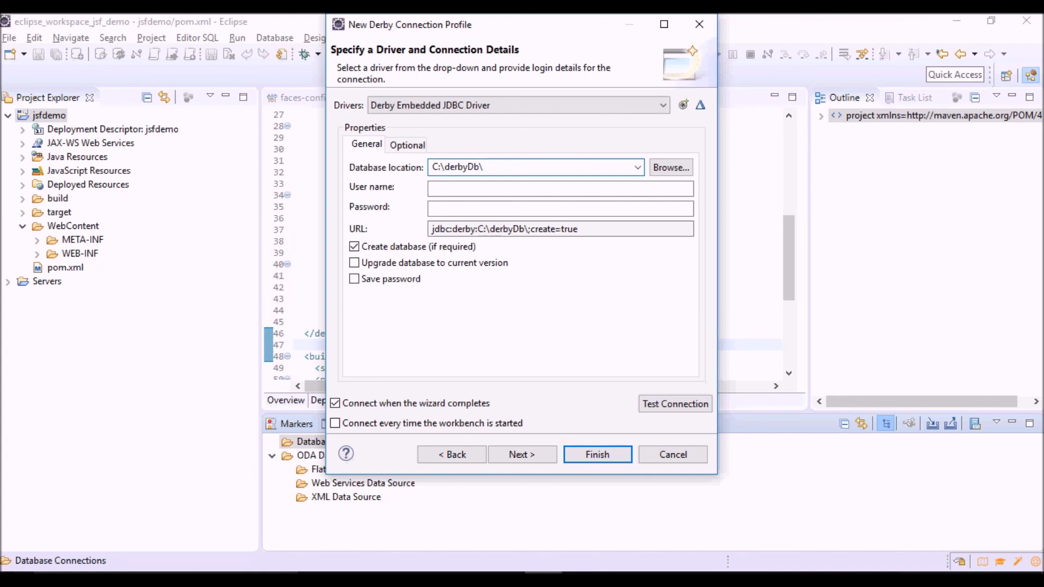
pyautogui.write('jsfdemo')
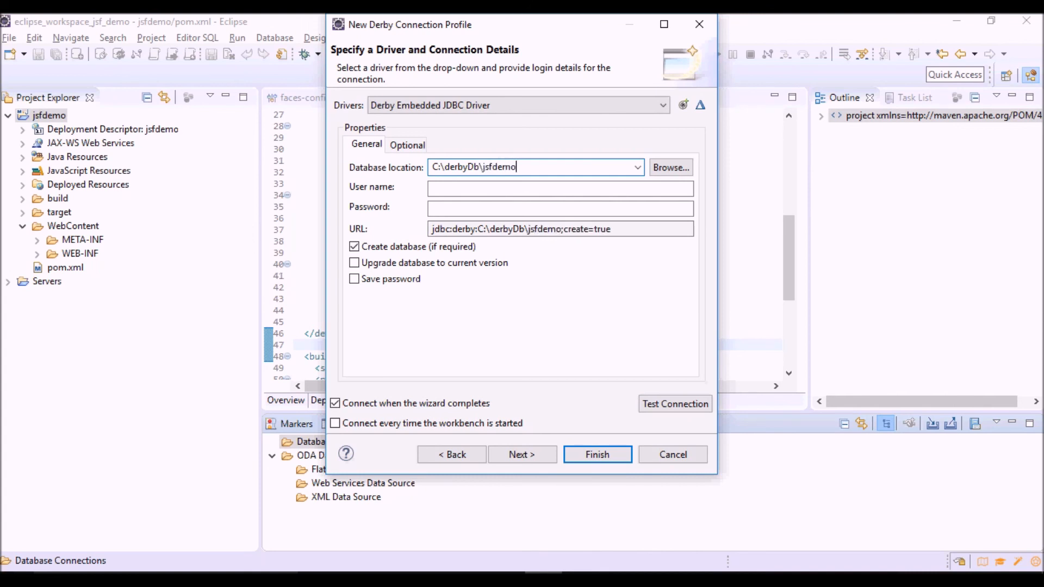
pyautogui.click(560, 187)
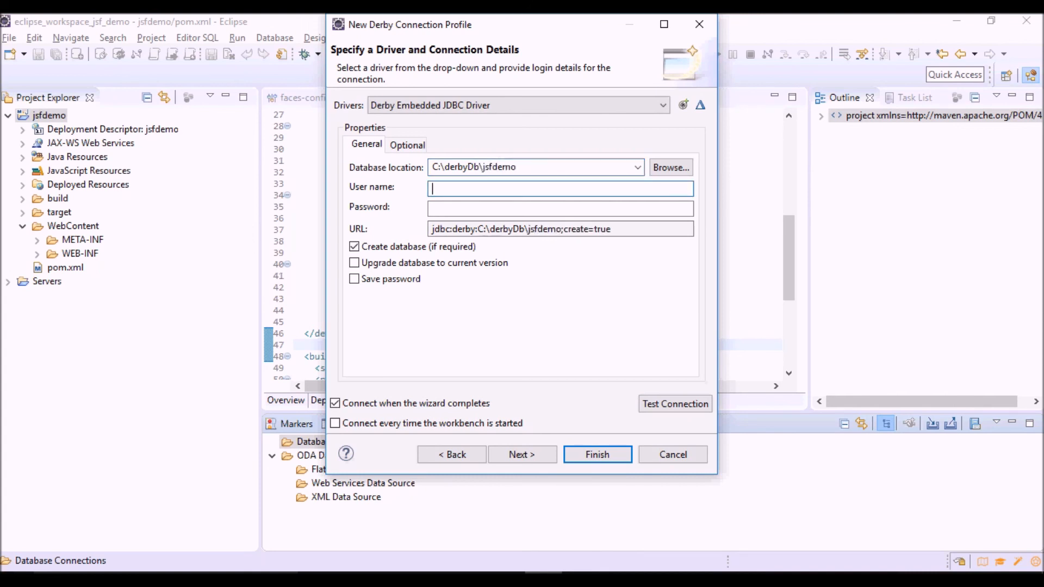
pyautogui.write('u')
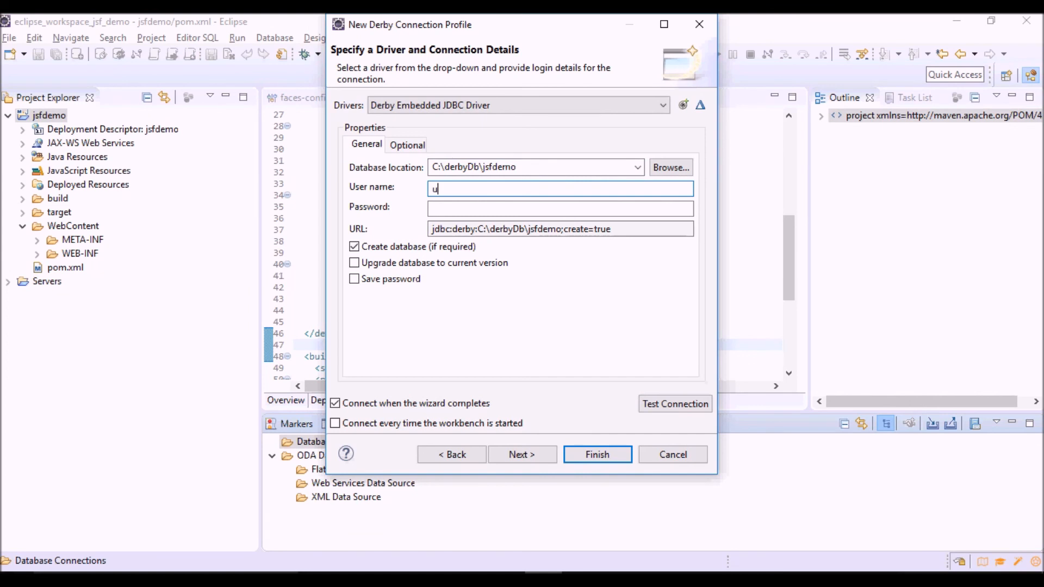
pyautogui.write('ser')
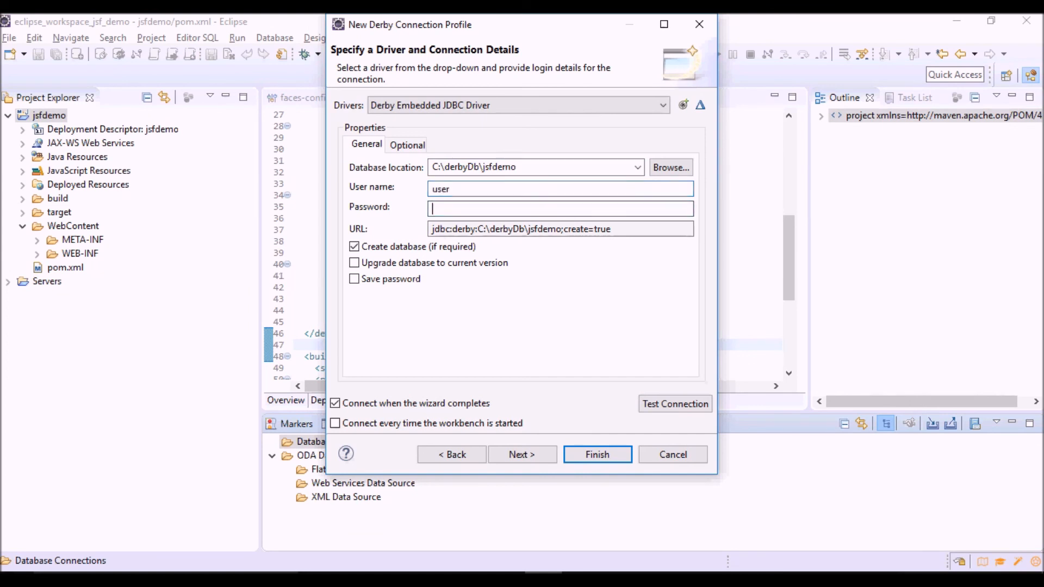
pyautogui.write('•••')
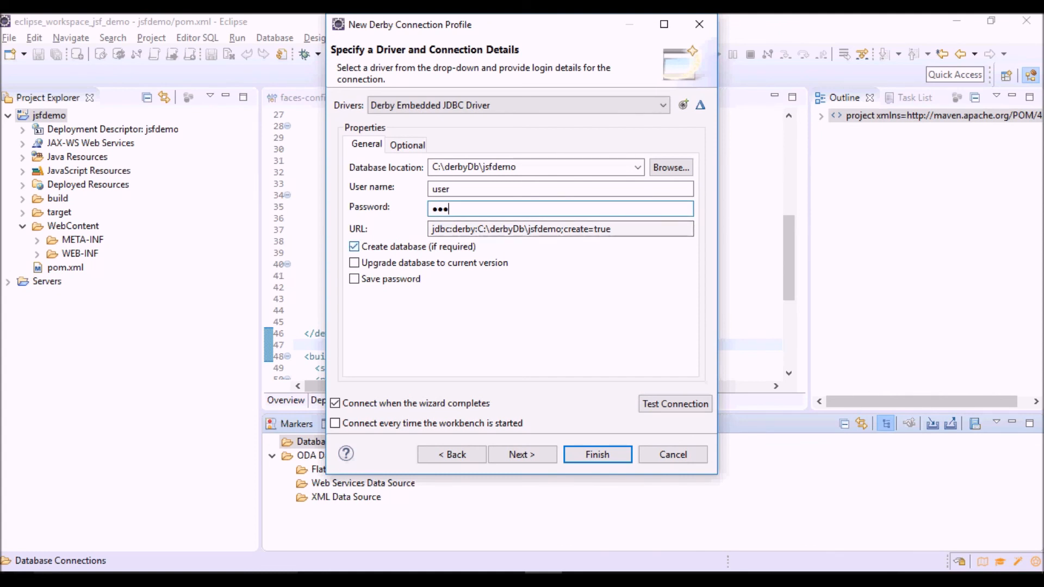
pyautogui.write('•')
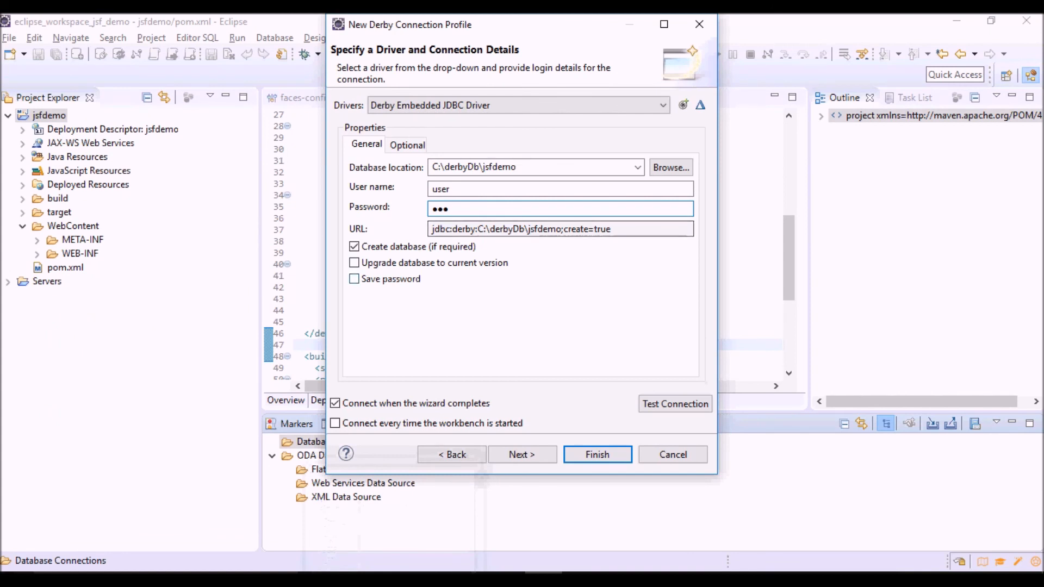
pyautogui.click(354, 279)
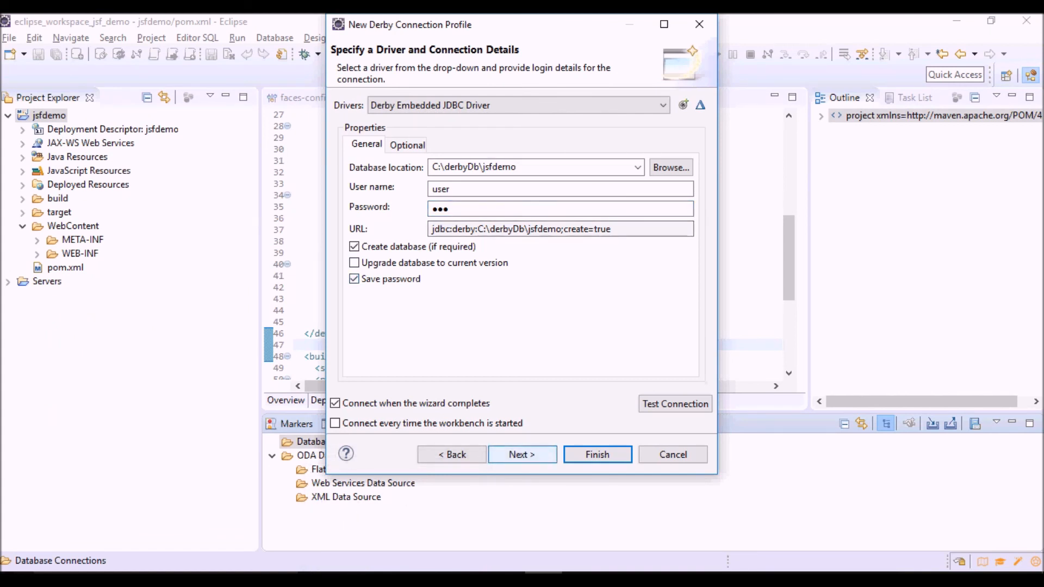
pyautogui.click(522, 454)
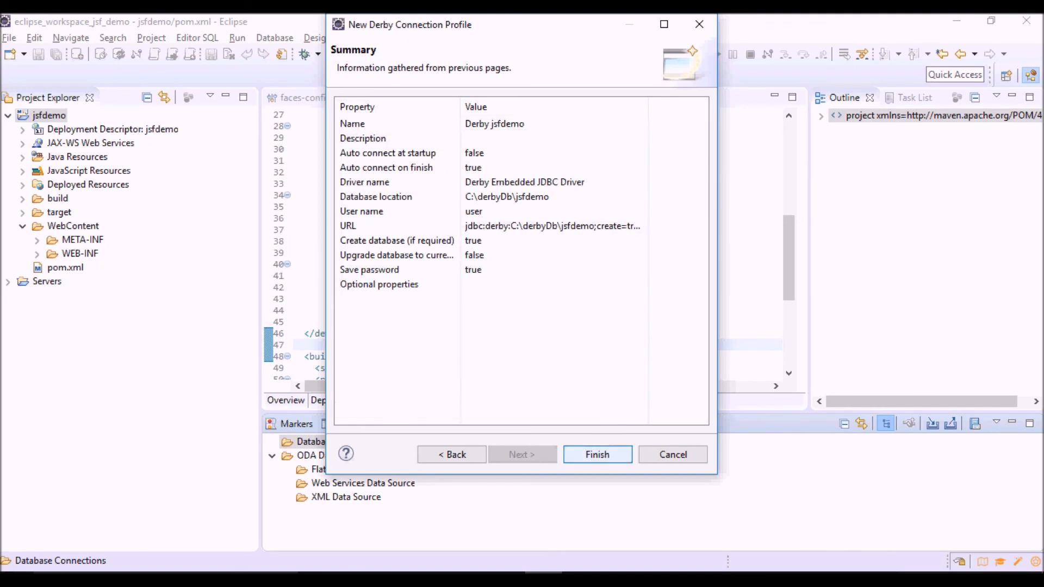
pyautogui.click(596, 454)
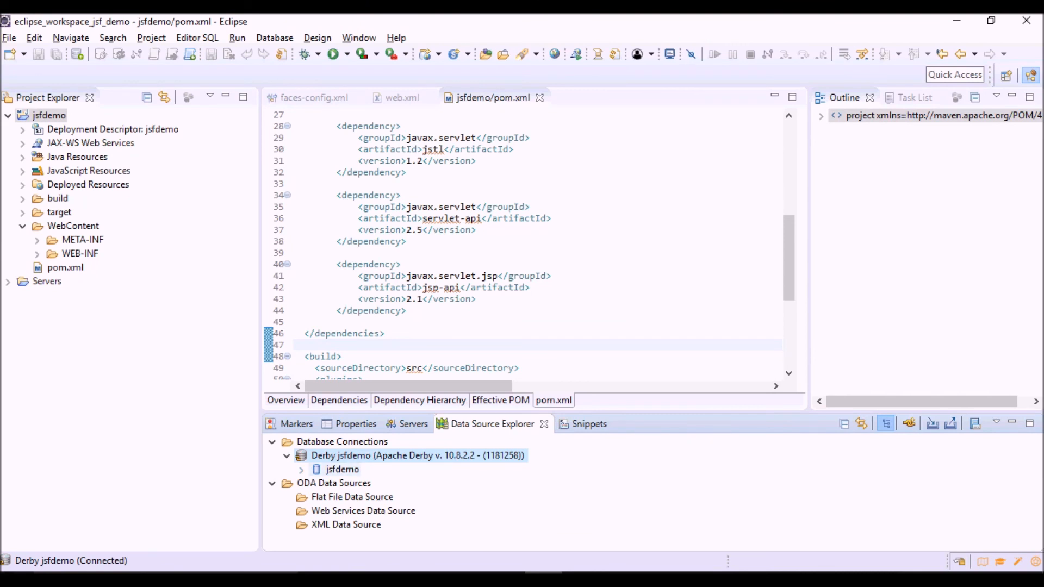
# Expand the jsfdemo database, its Schemas, and the APP schema folders.
pyautogui.click(300, 469)
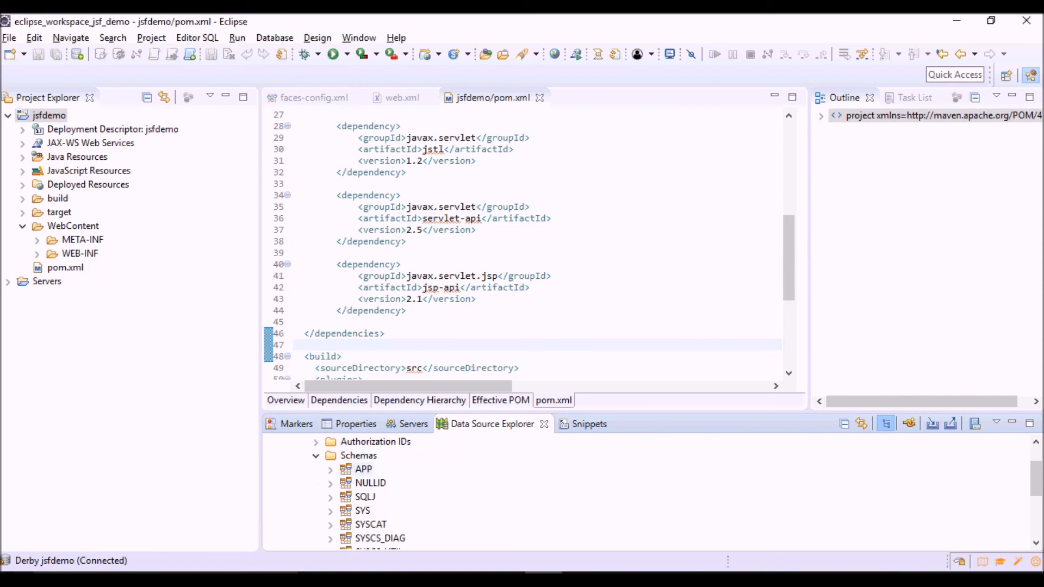
pyautogui.click(331, 469)
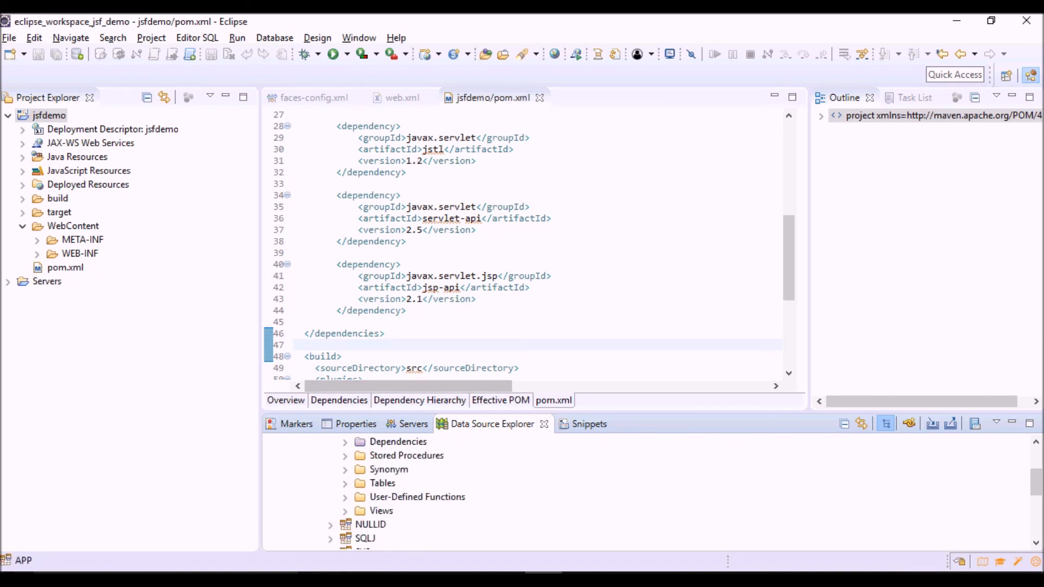
pyautogui.click(417, 496)
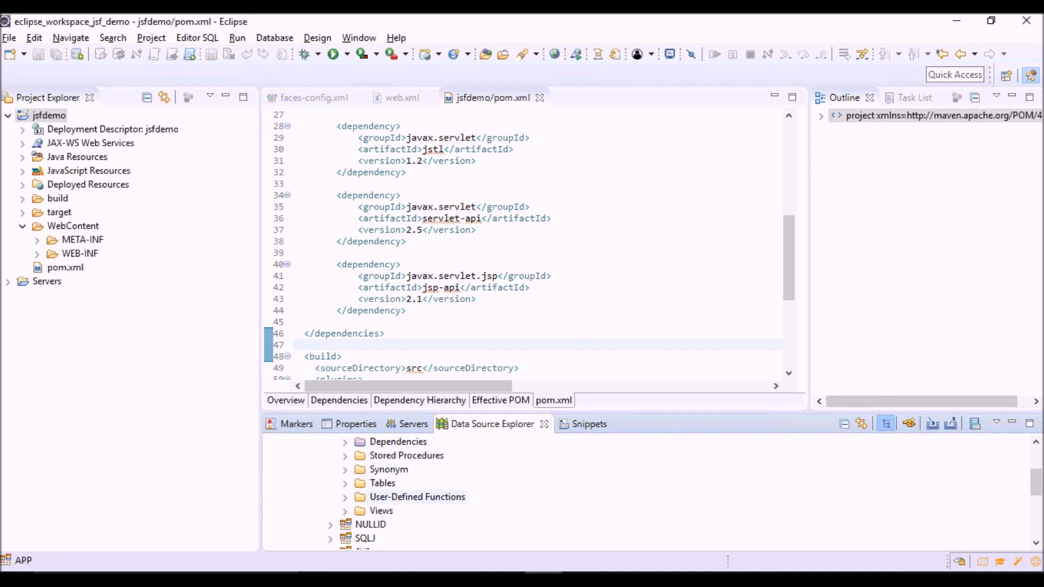
pyautogui.click(382, 483)
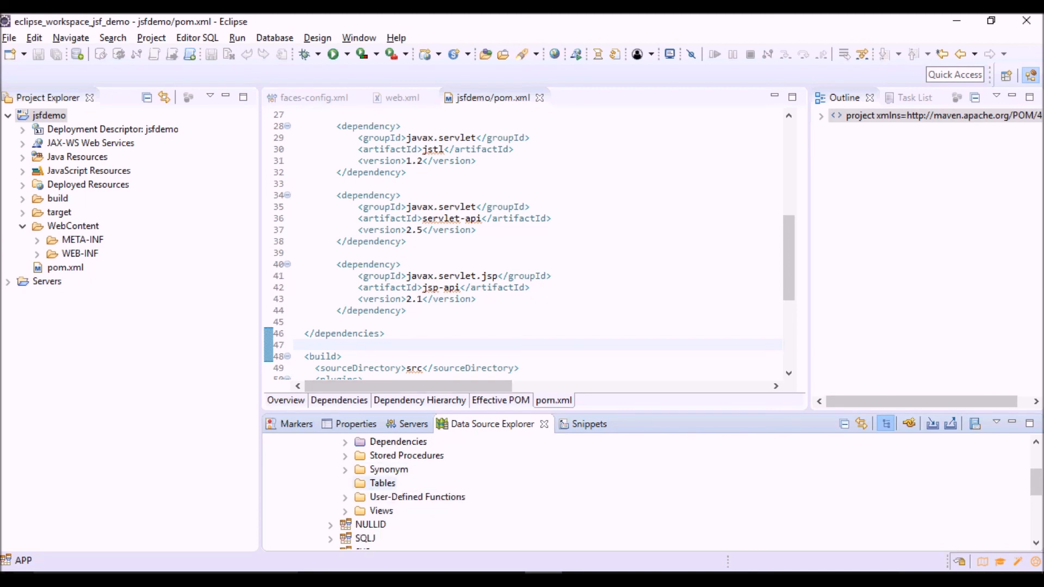
pyautogui.click(382, 483)
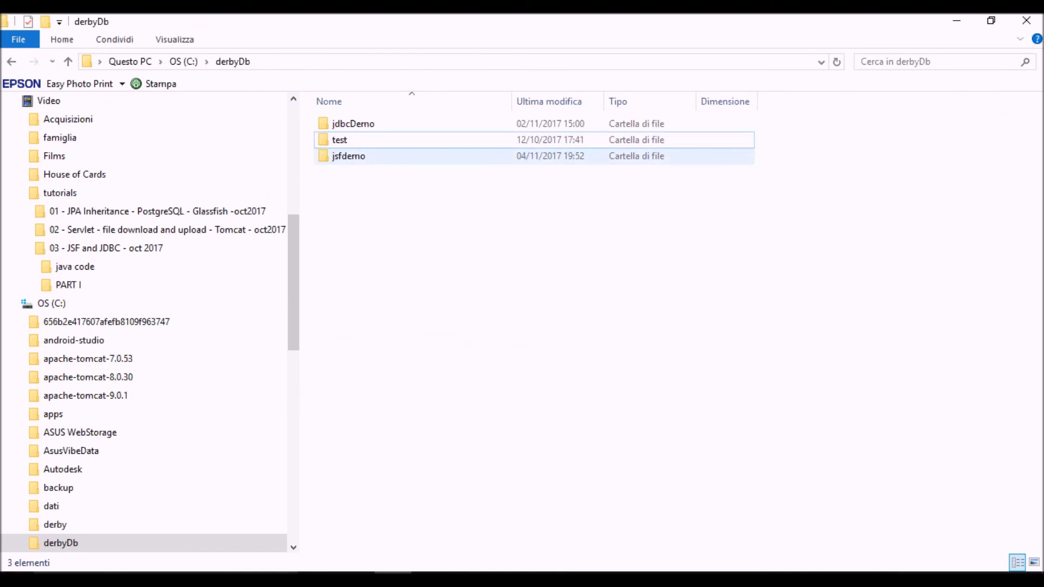
pyautogui.moveTo(348, 156)
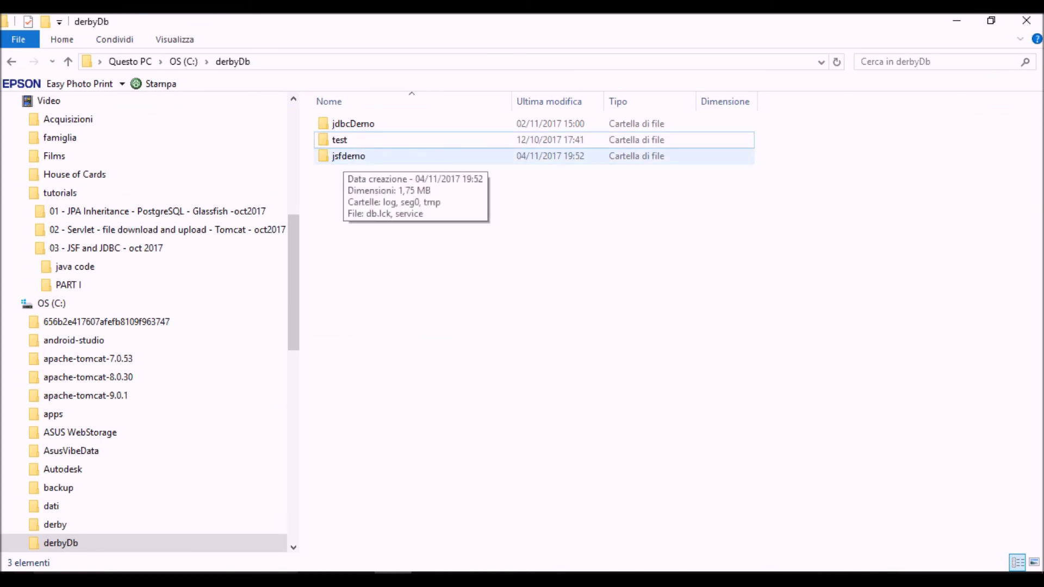
# Select the new jsfdemo folder in C:\derbyDb beside jdbcDemo and test.
pyautogui.click(348, 156)
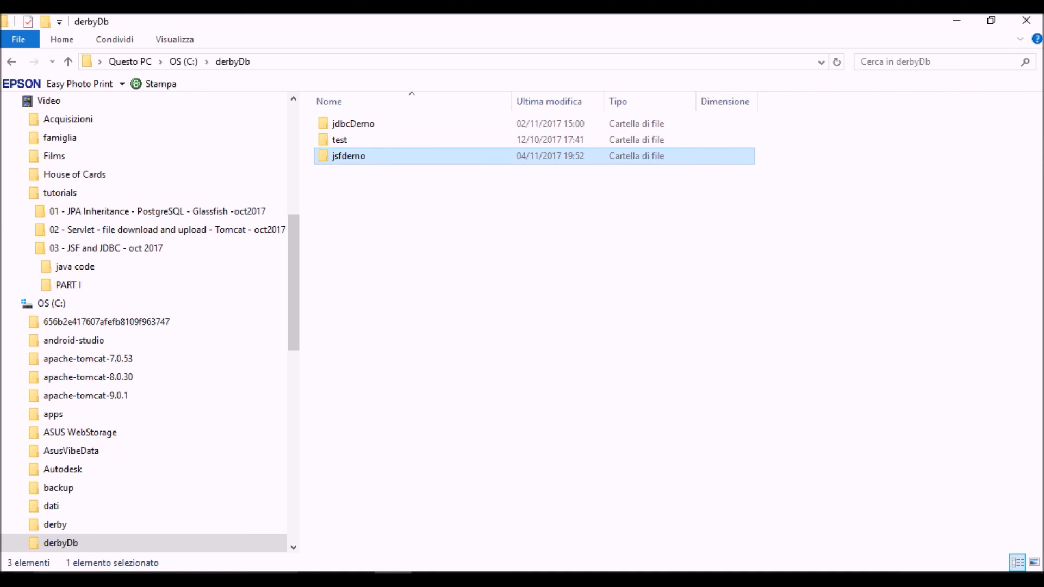